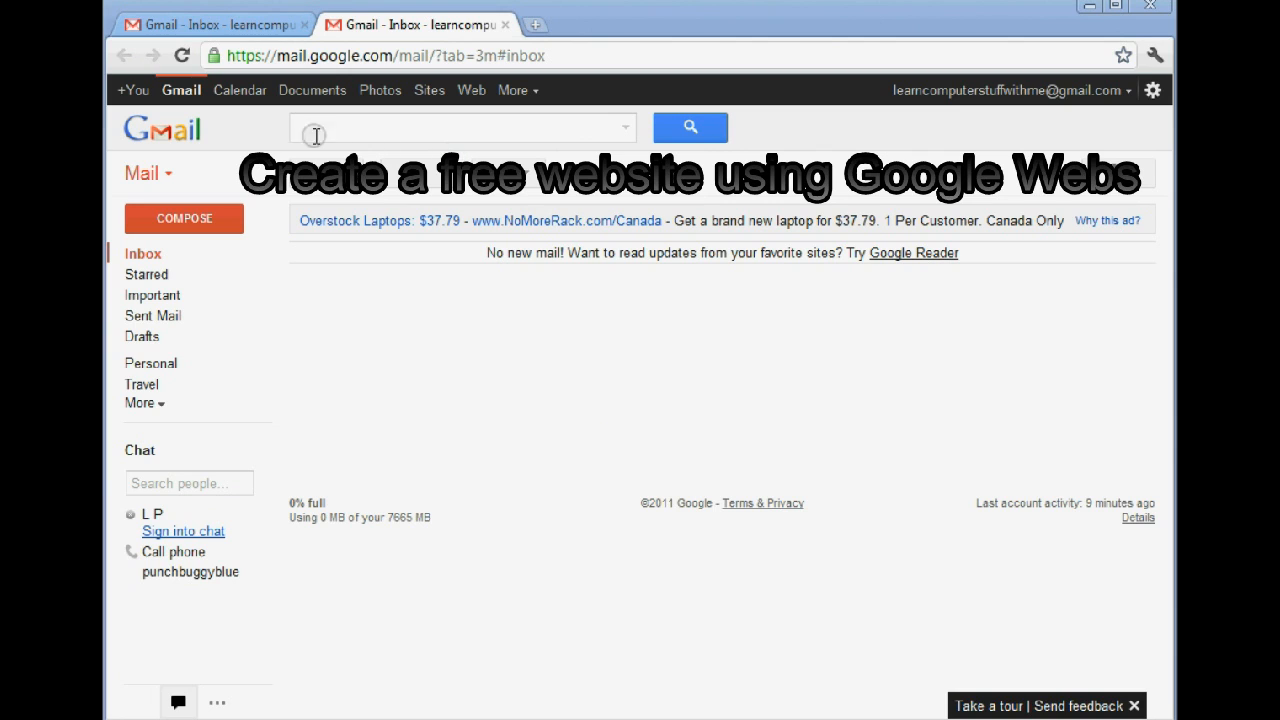
mouse_move(152, 295)
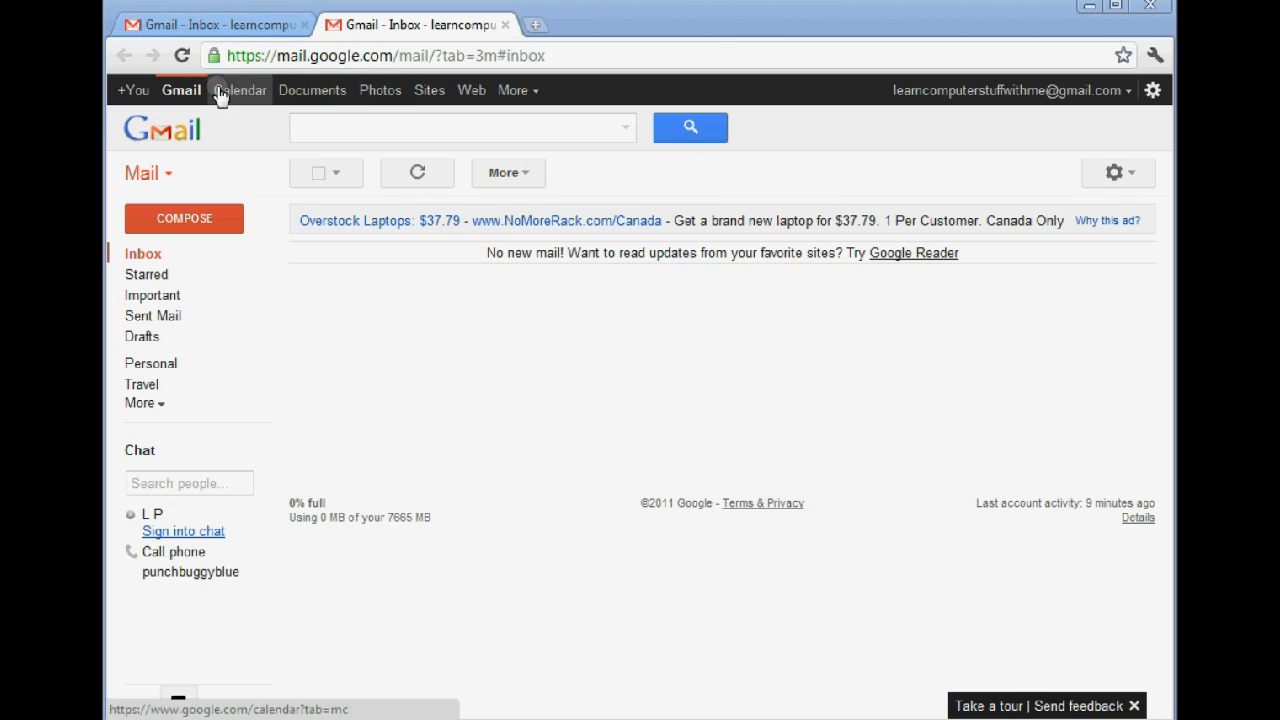
mouse_move(429, 90)
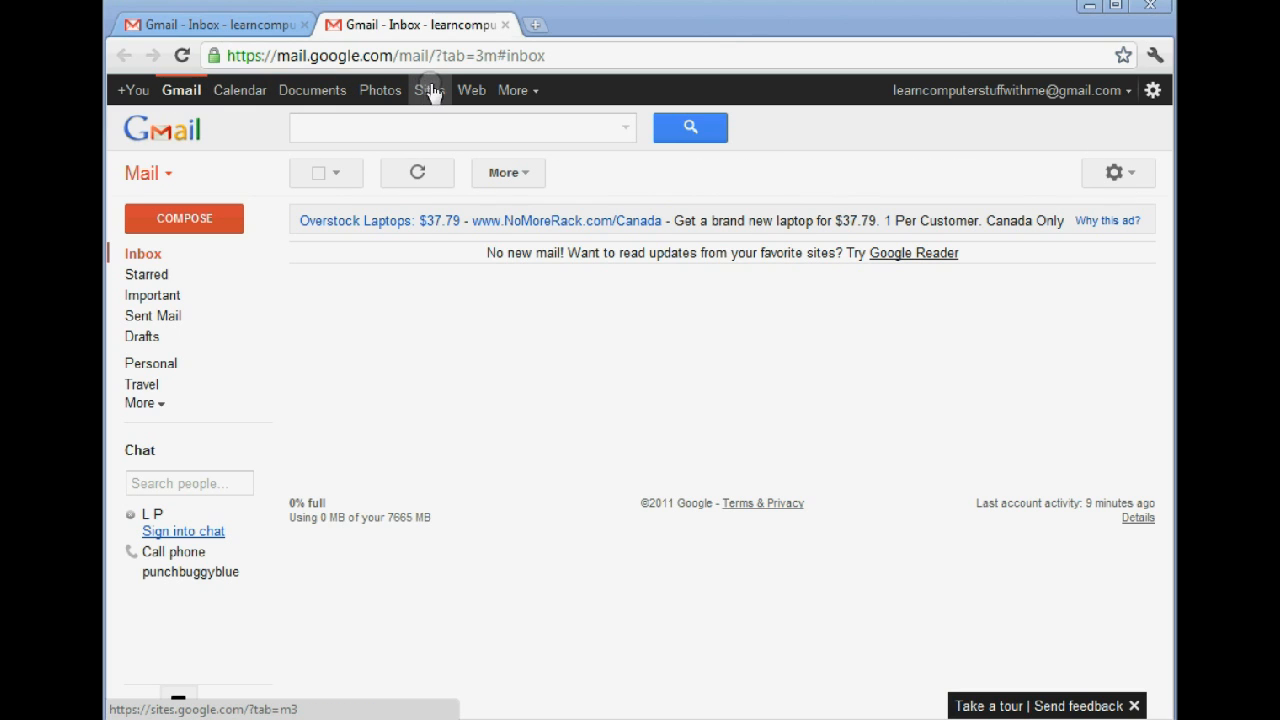
mouse_move(430, 90)
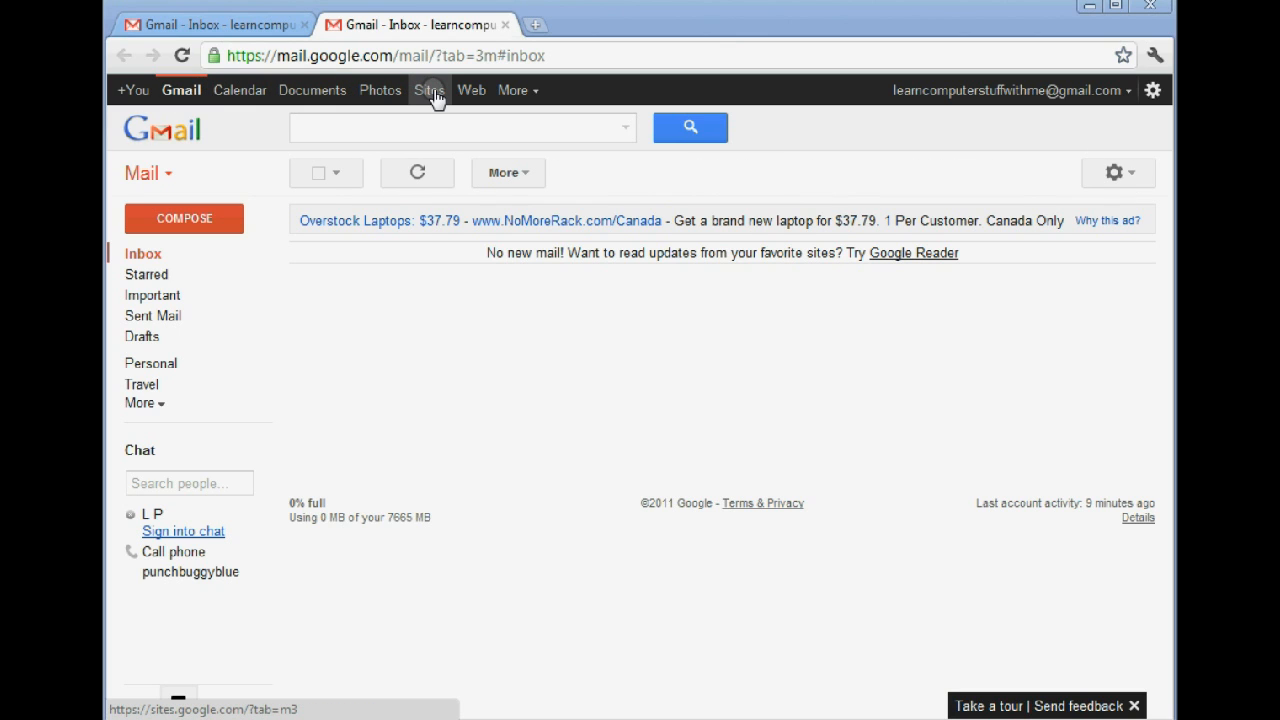
Open Google Sites from the Google bar above Gmail in a new tab.
left_click(427, 90)
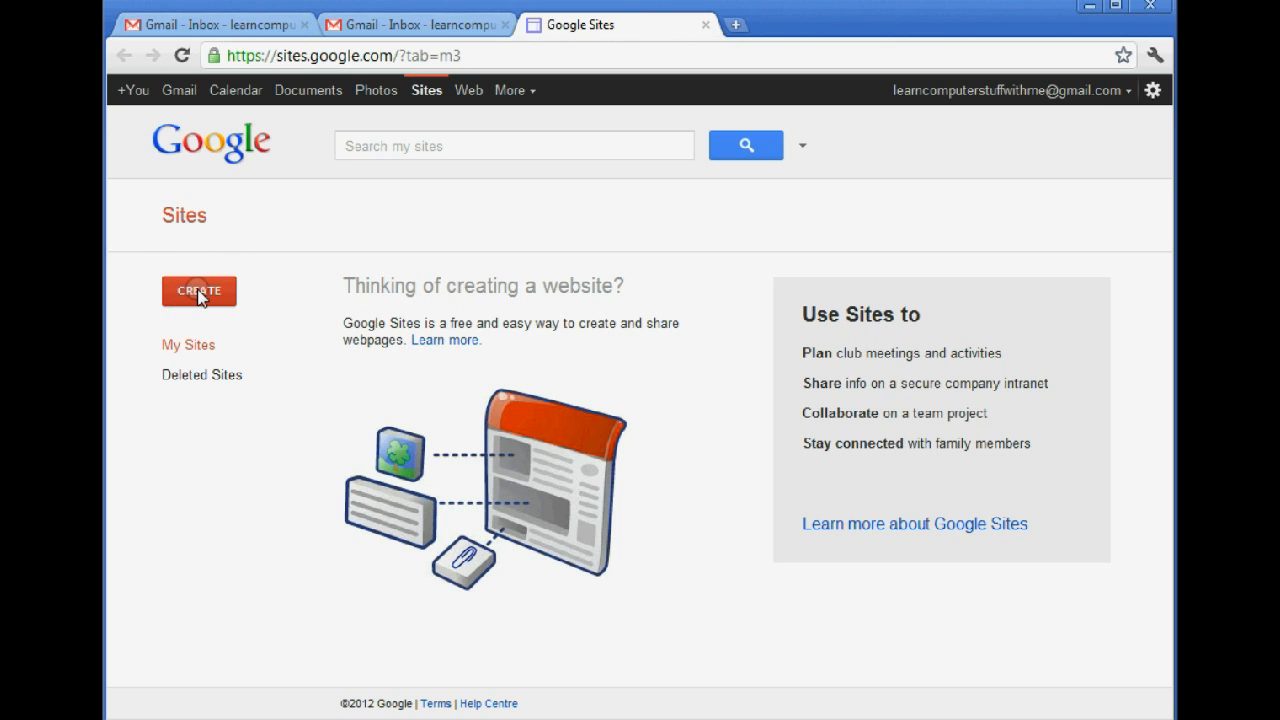
Start a new site with the Blank template and scroll down to the Name your site field.
left_click(199, 291)
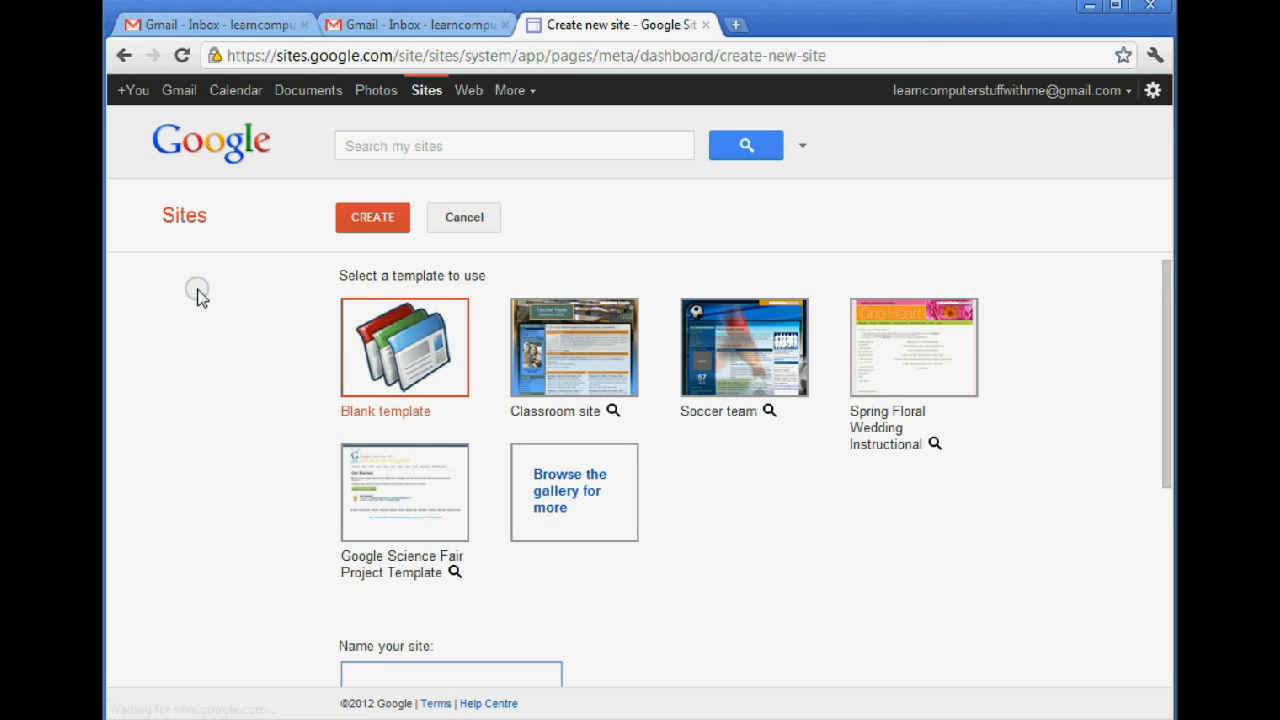
mouse_move(405, 358)
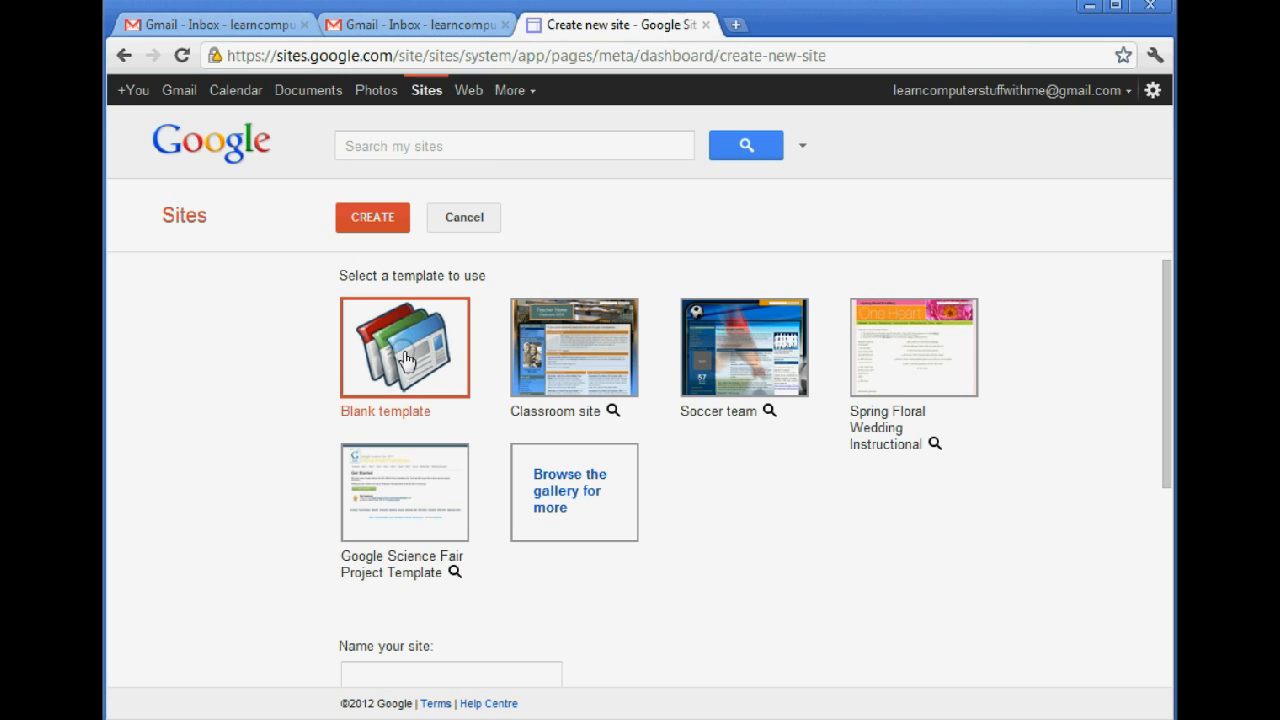
mouse_move(1155, 280)
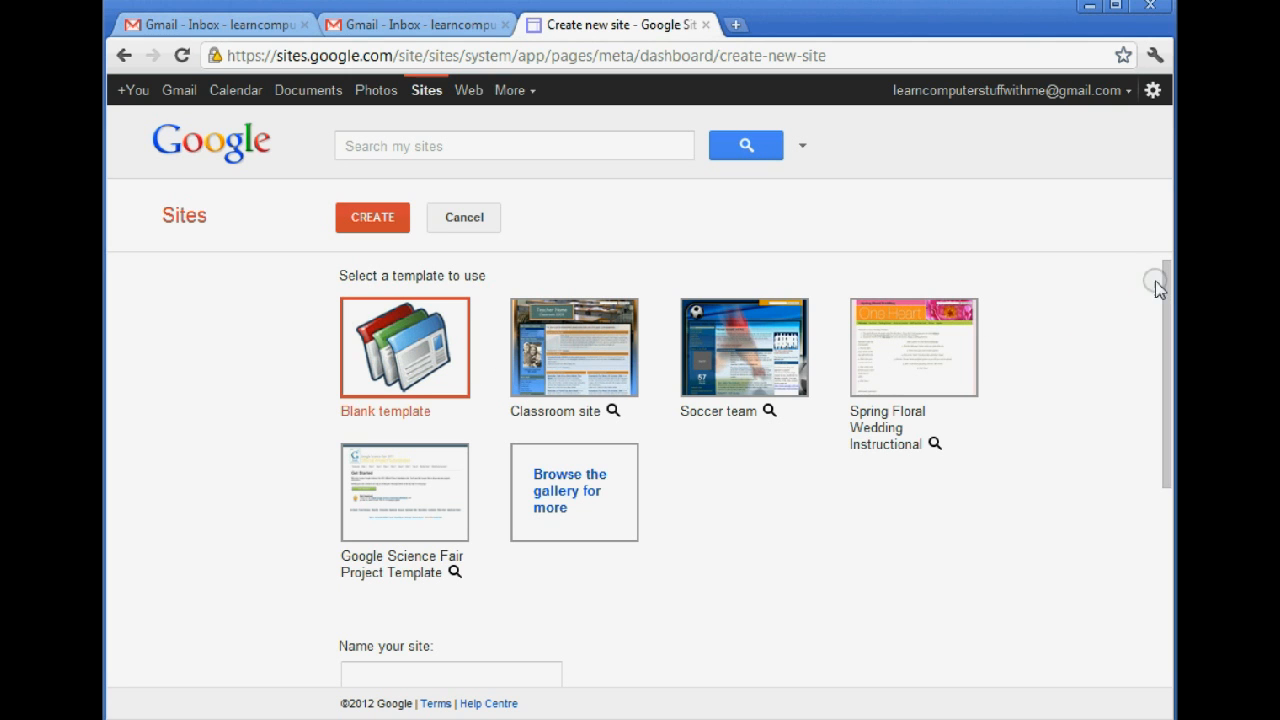
scroll("down", 3)
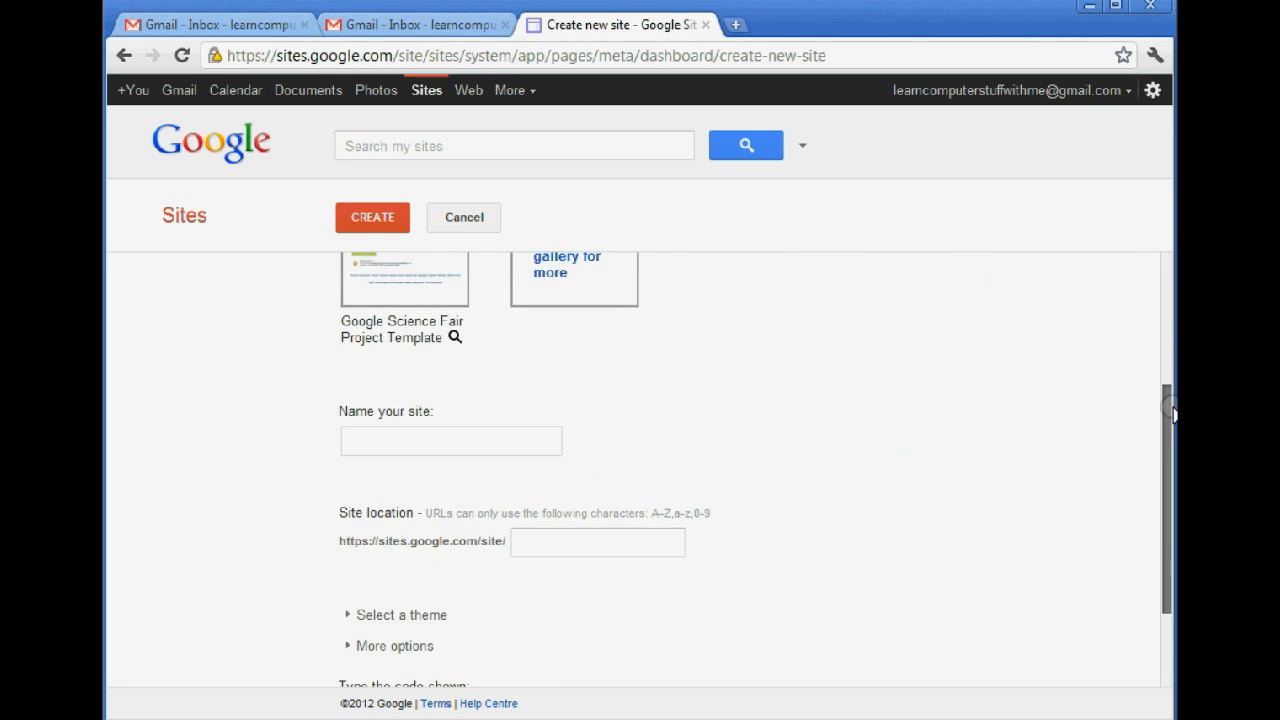
scroll("down", 3)
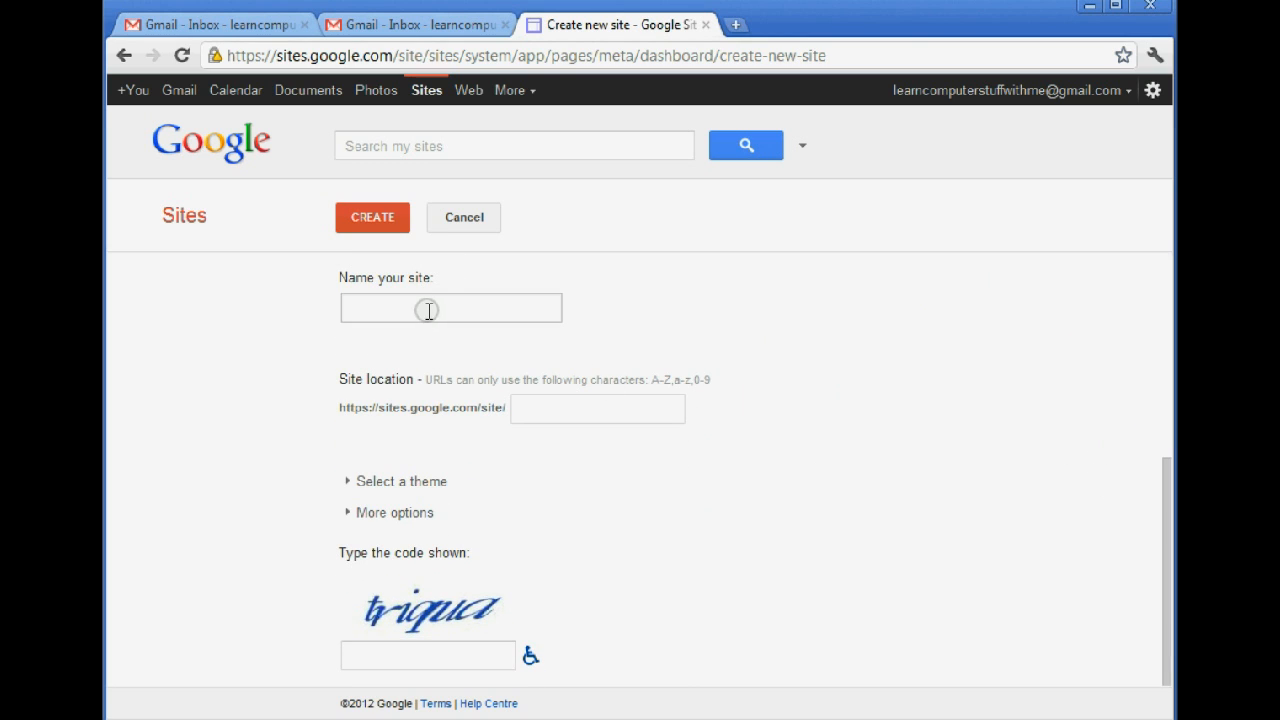
Name the new site '1site4video'.
type("1")
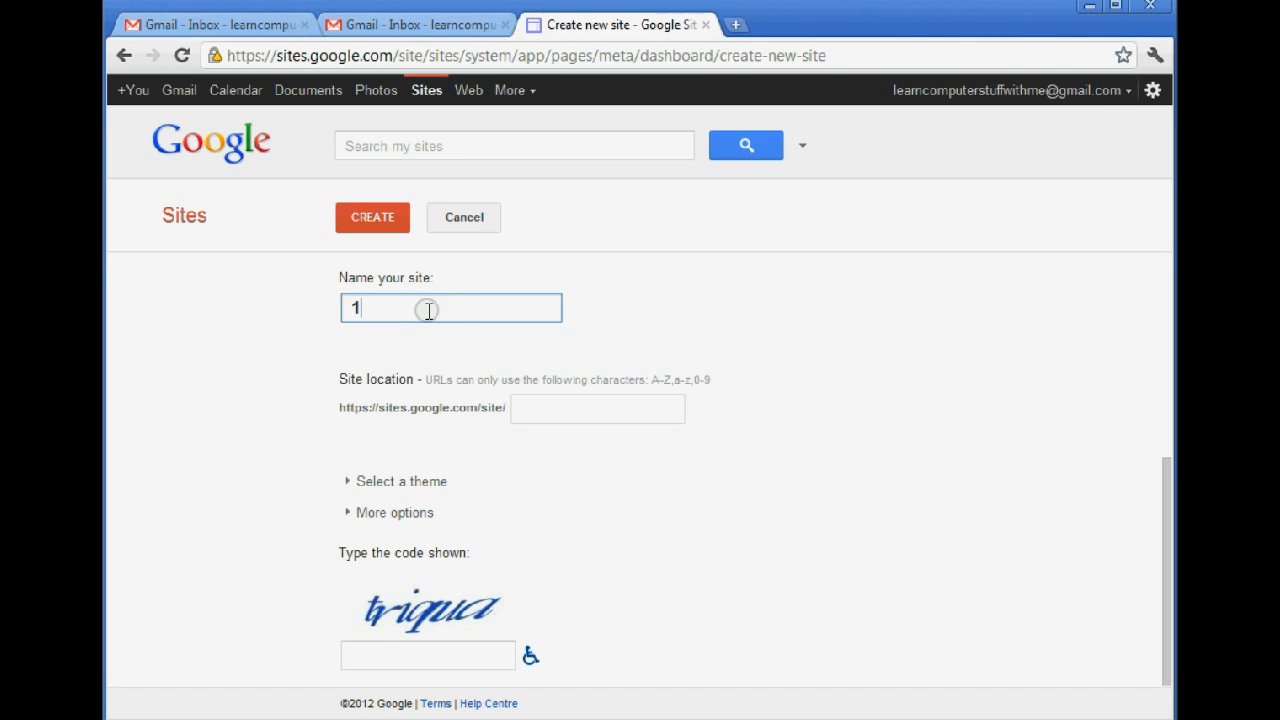
type("site4")
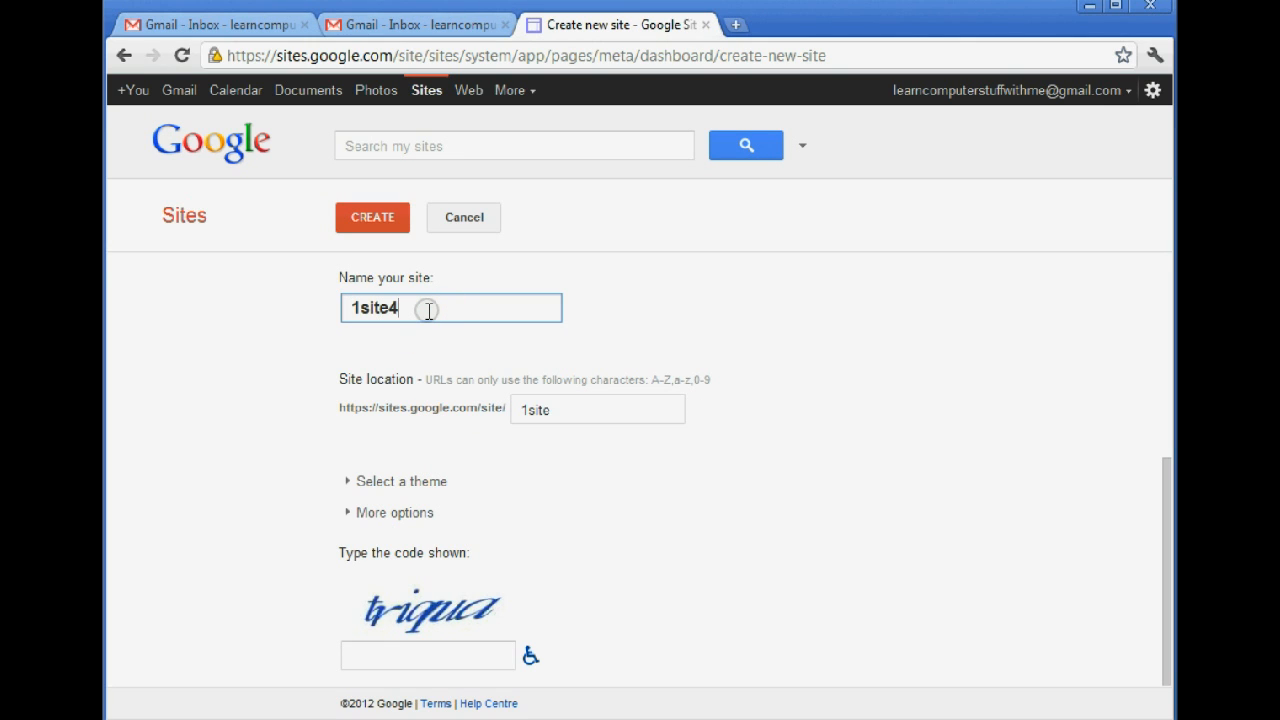
type("4")
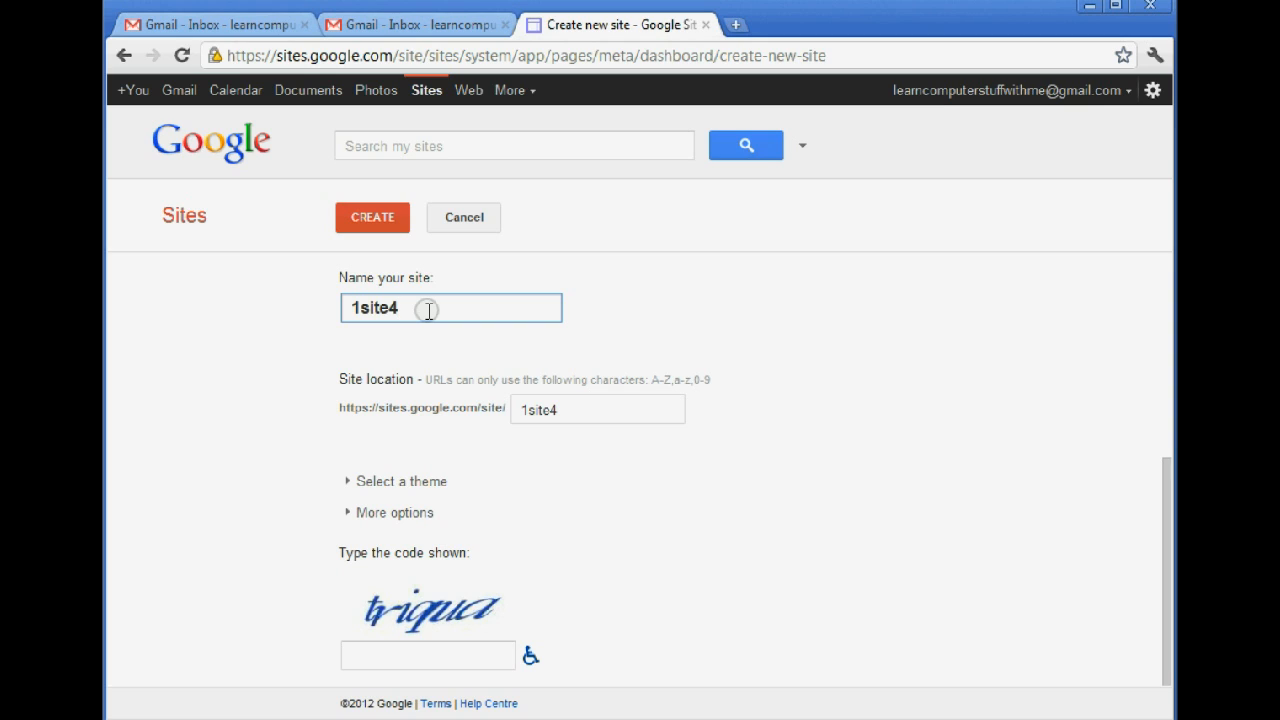
type("vid")
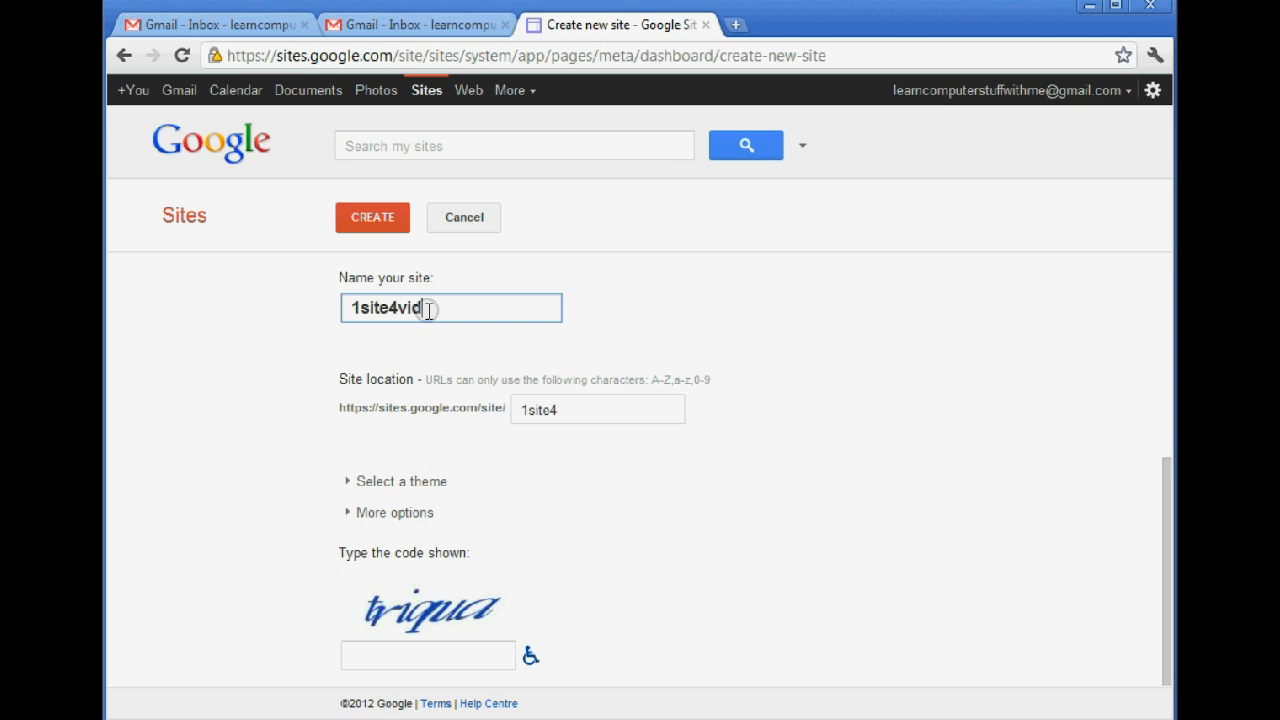
type("eo")
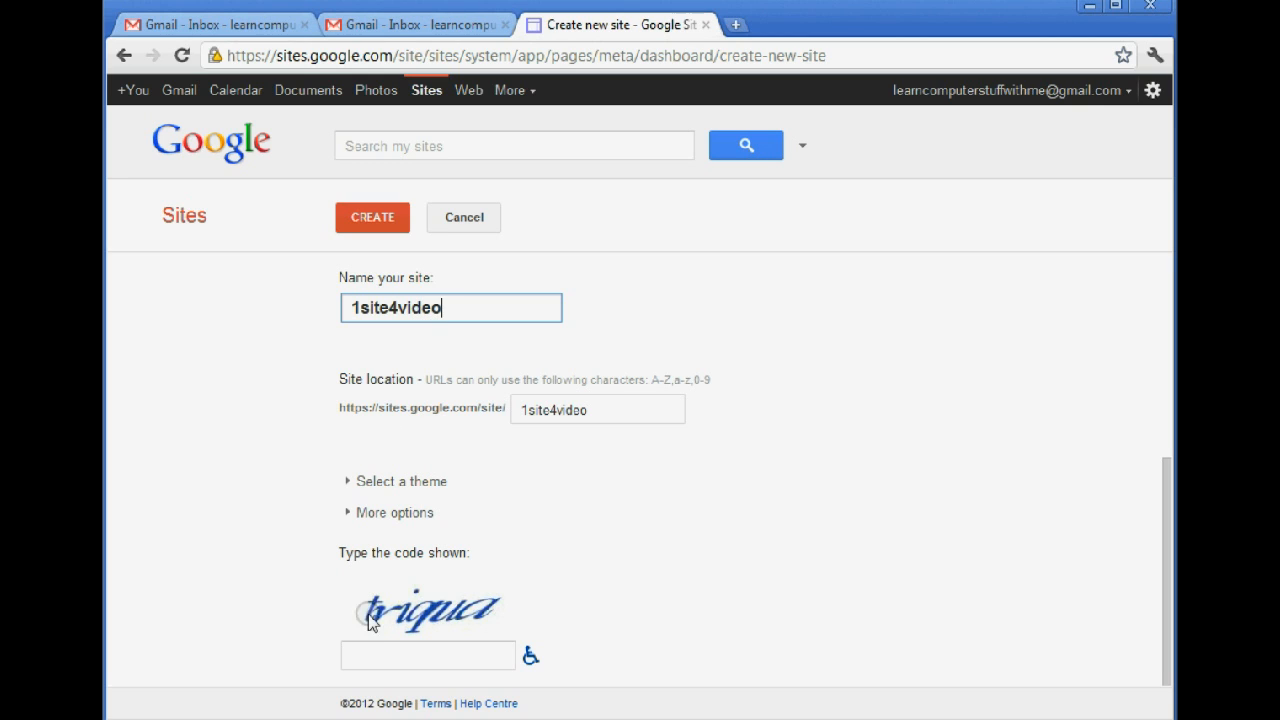
Enter the verification code 'triqua' and create the site.
left_click(427, 654)
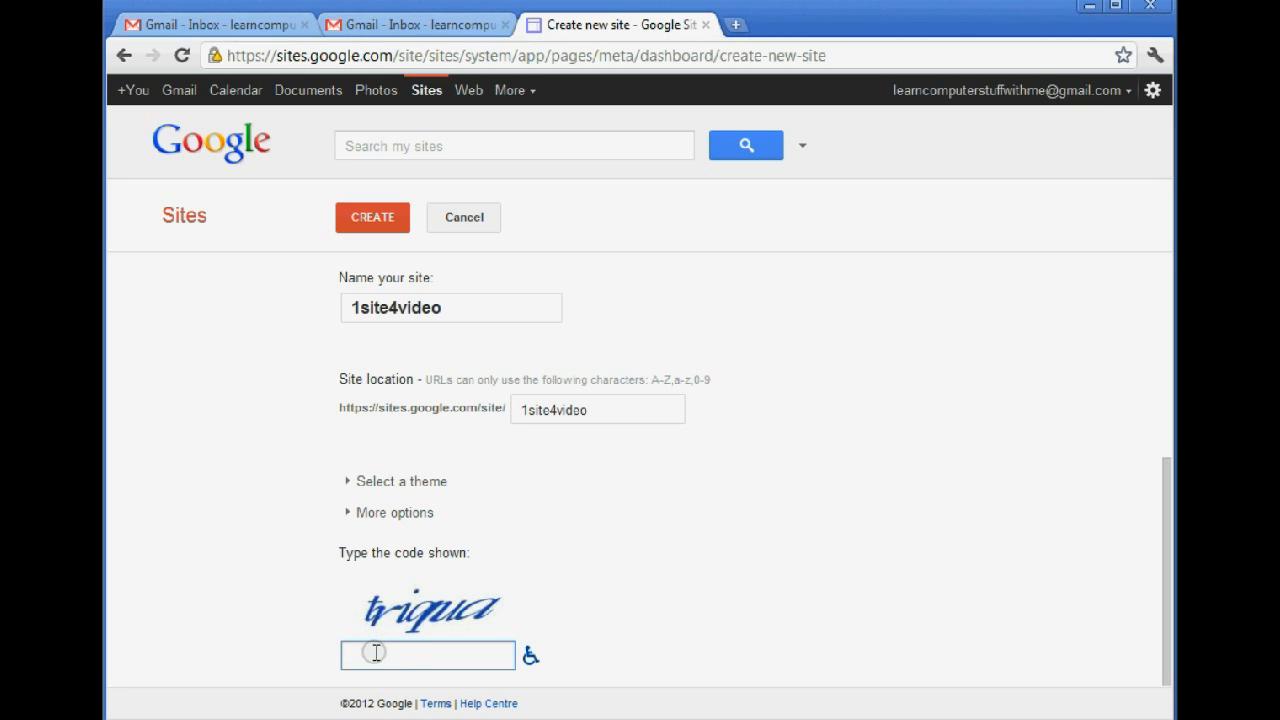
type("t")
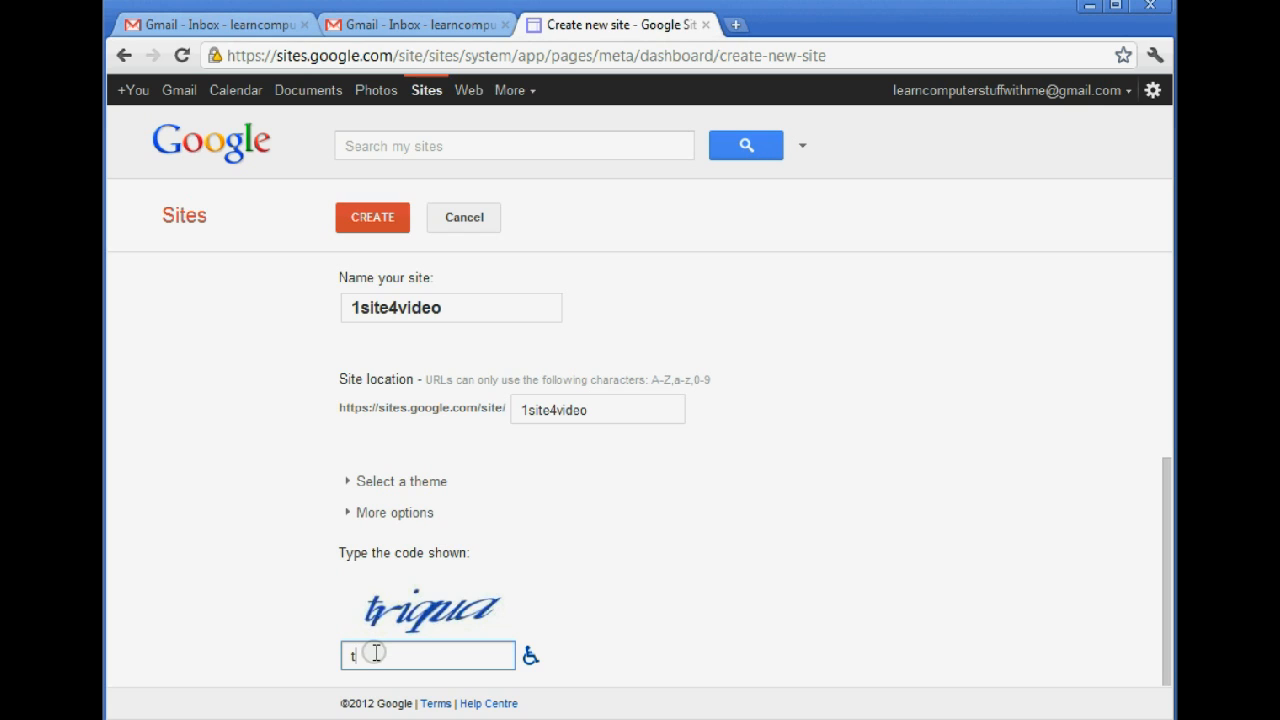
type("riqua")
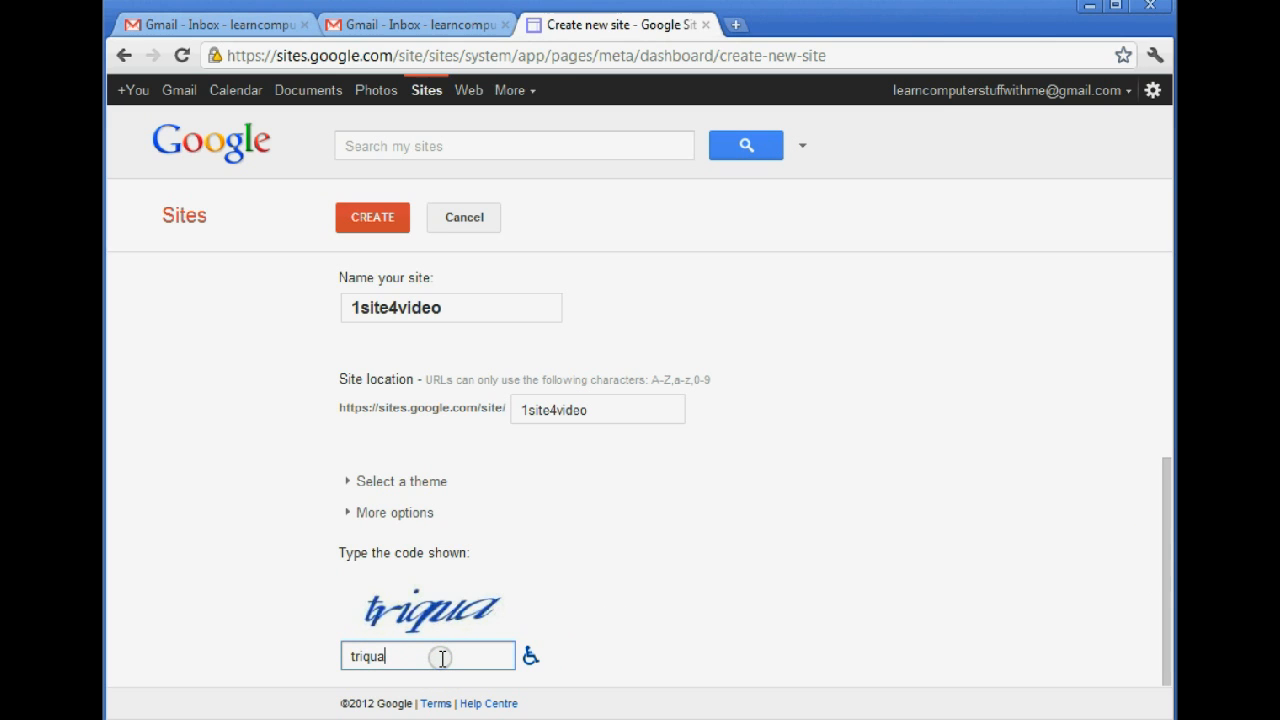
left_click(372, 217)
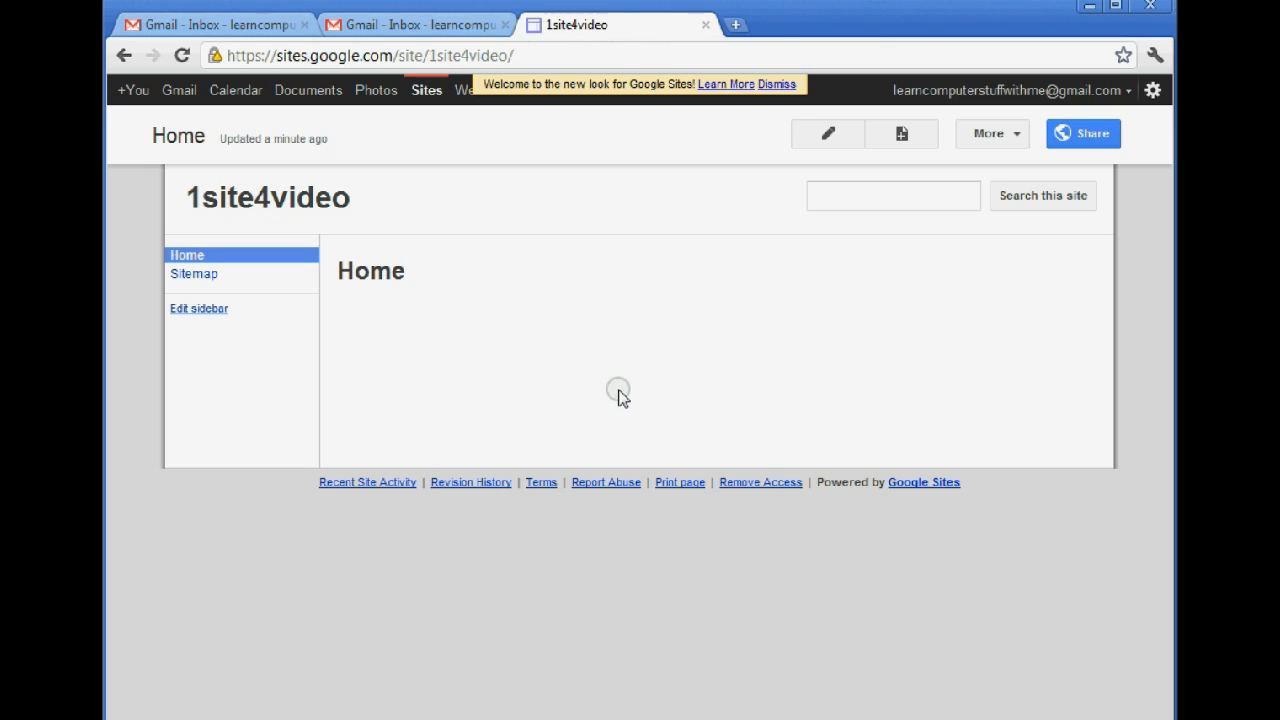
mouse_move(826, 134)
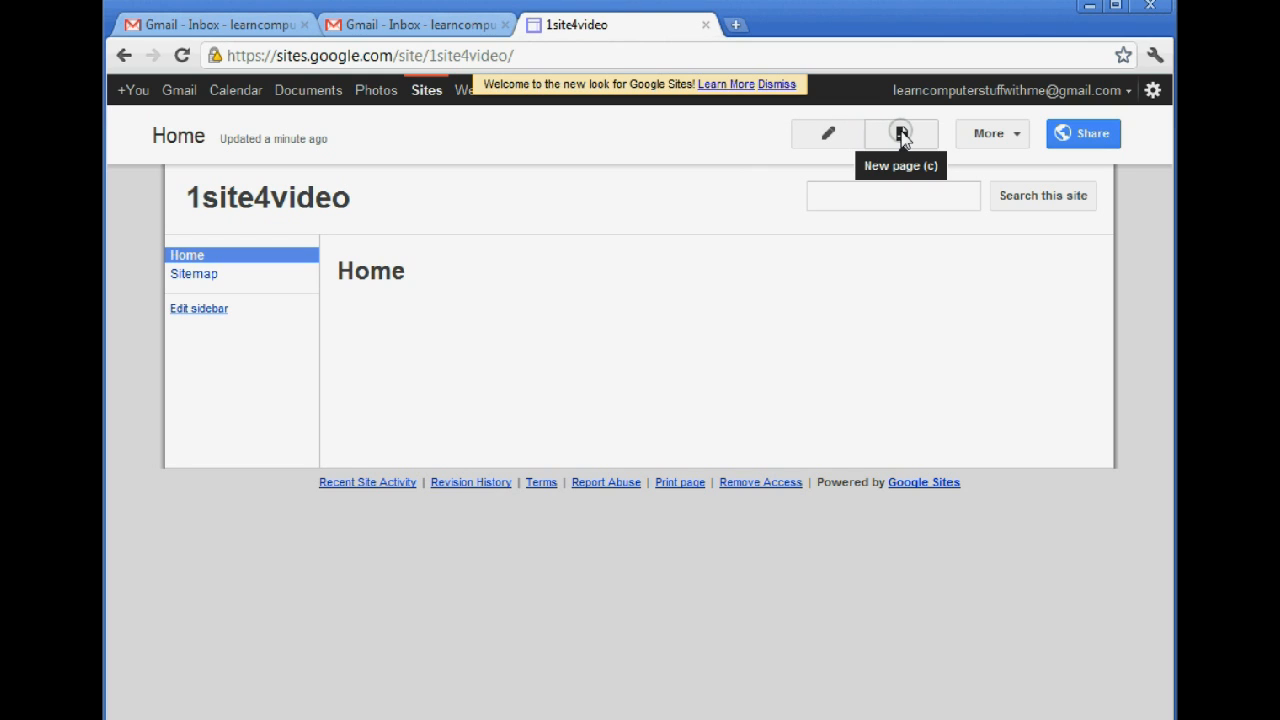
mouse_move(828, 133)
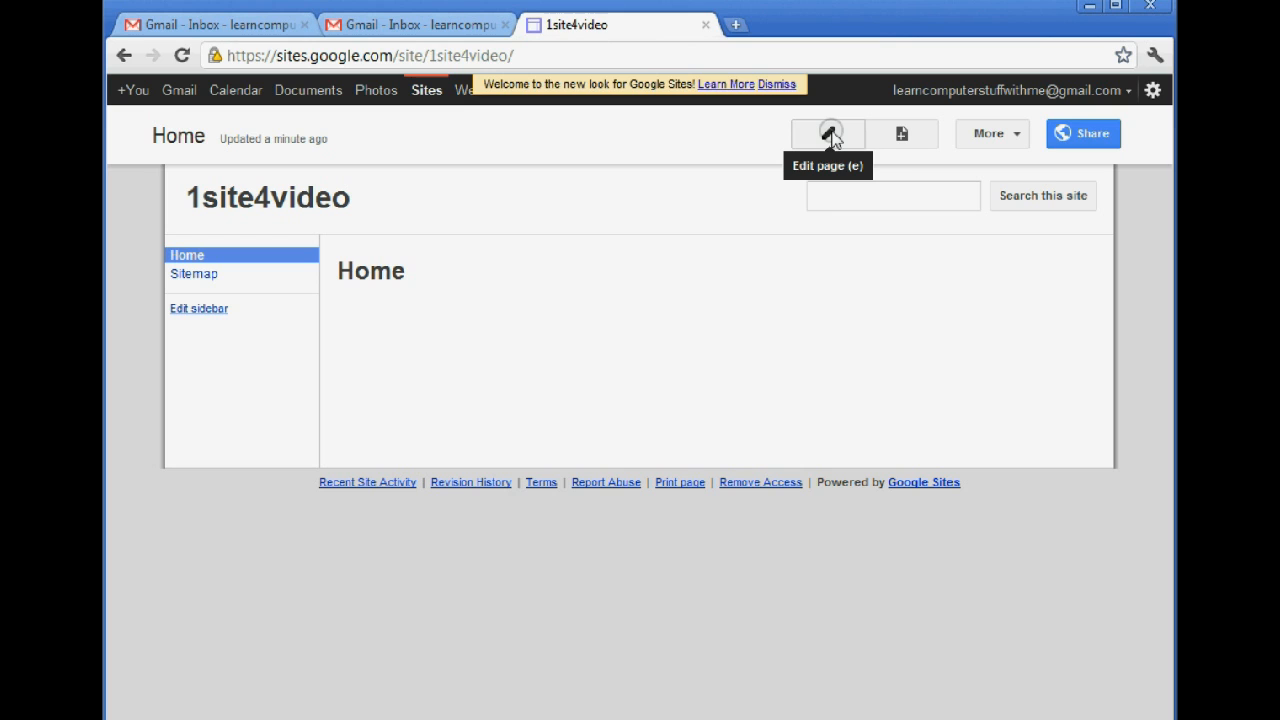
Open the page editor for the empty 1site4video Home page.
left_click(828, 133)
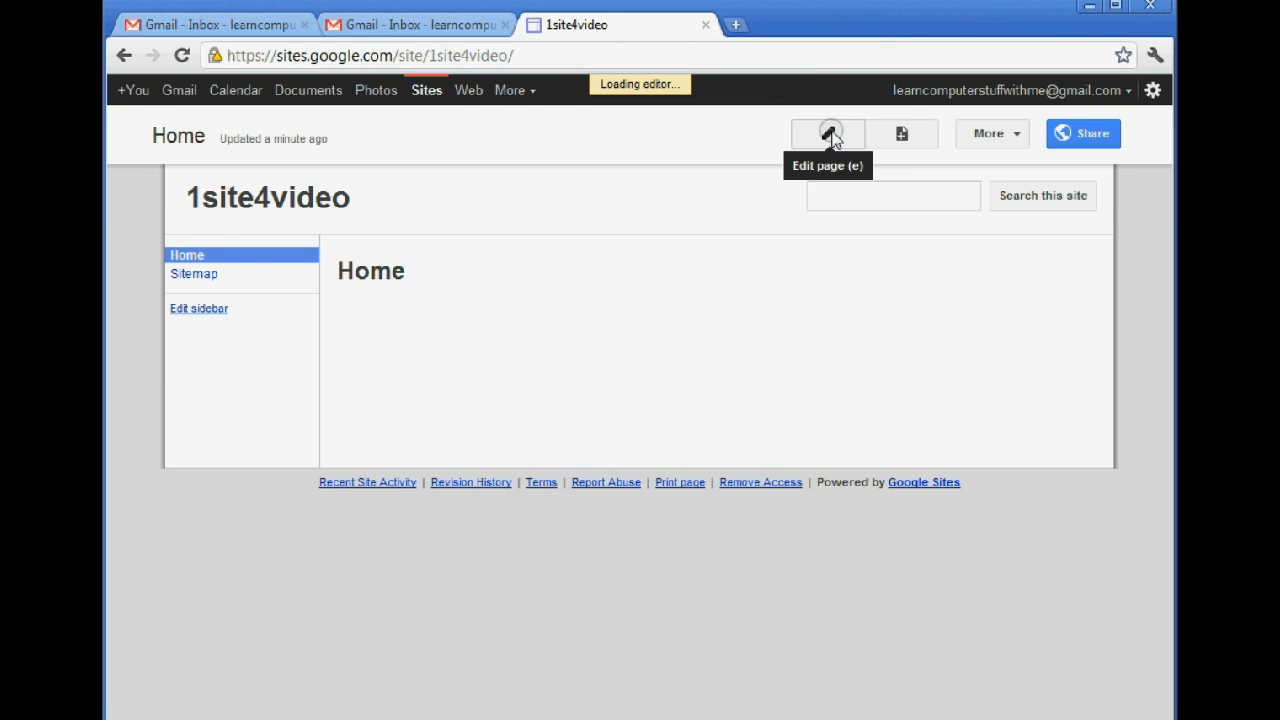
Retitle the Home page 'Welcome!'.
left_click(828, 133)
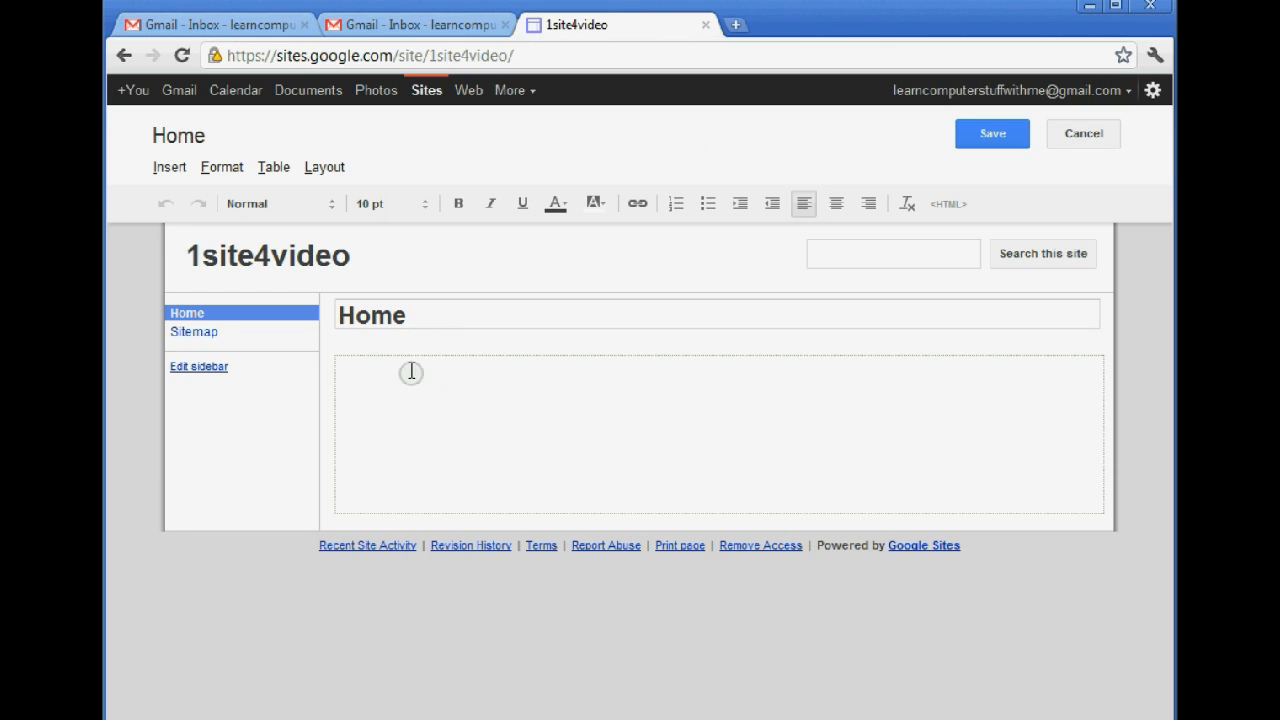
double_click(371, 315)
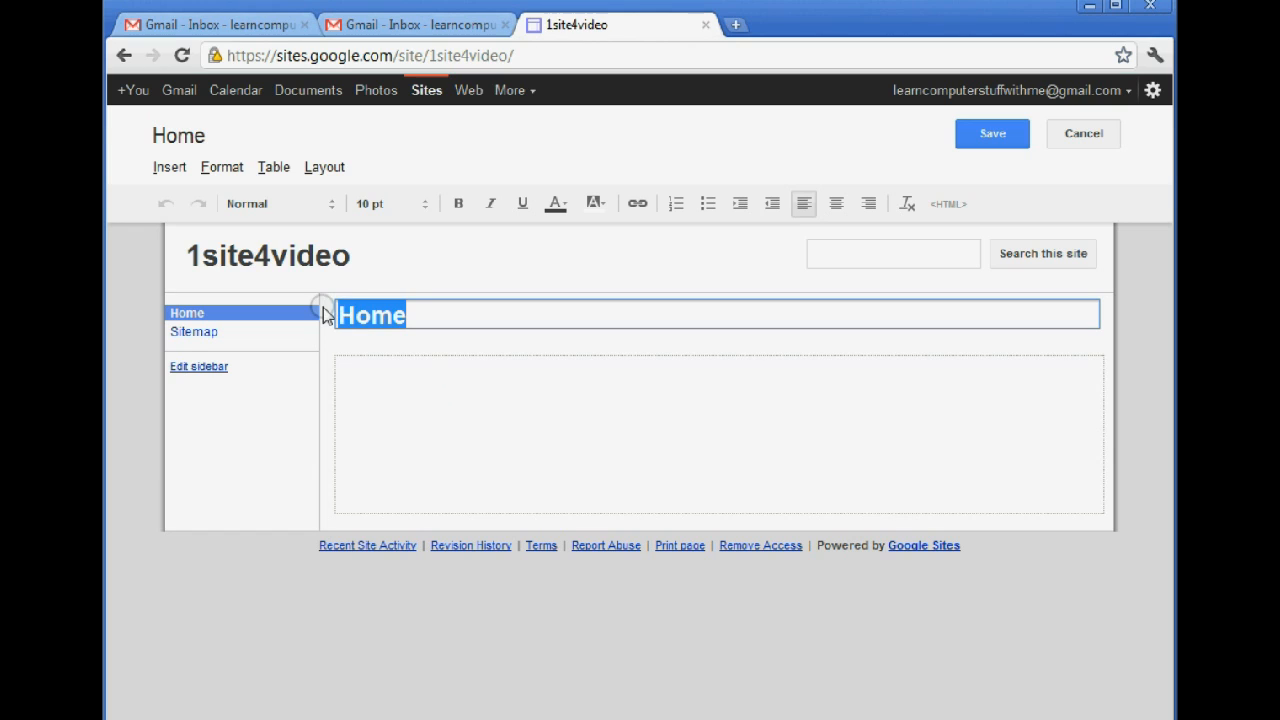
type("Weo")
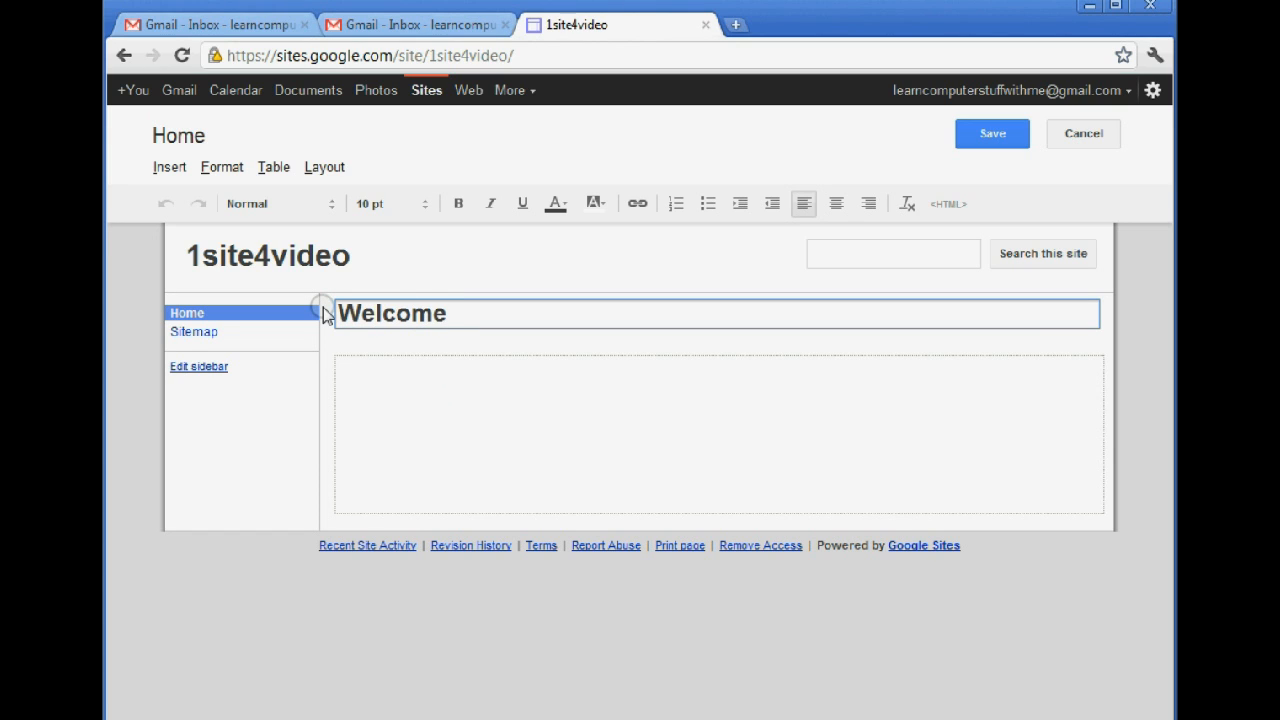
type("!")
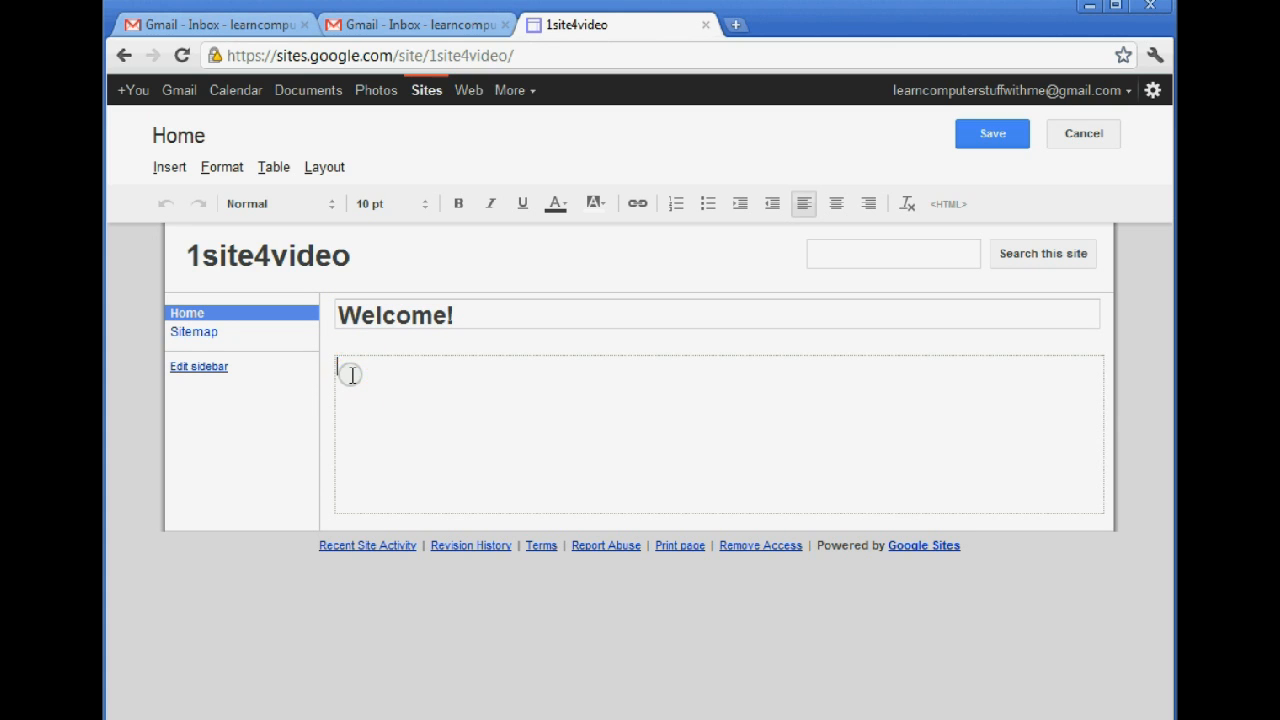
Add the body text 'This is the content area of the page' and save.
type("This is the c")
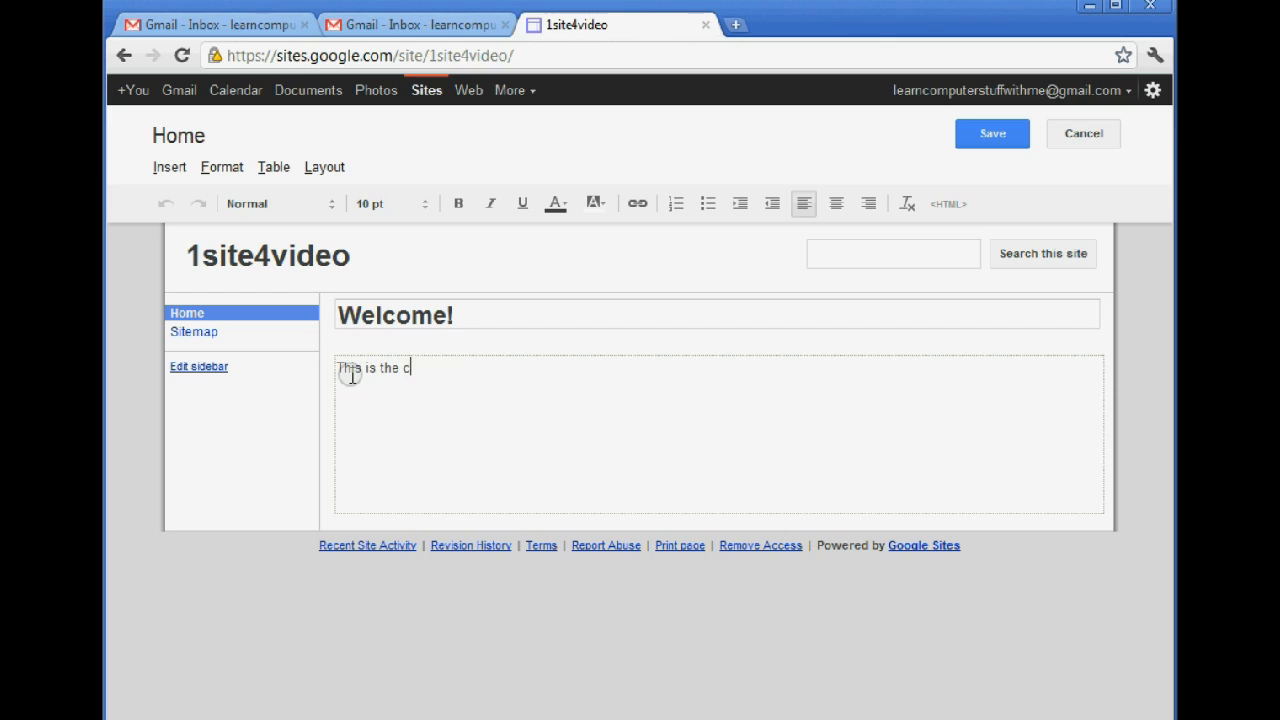
type("ontent area of")
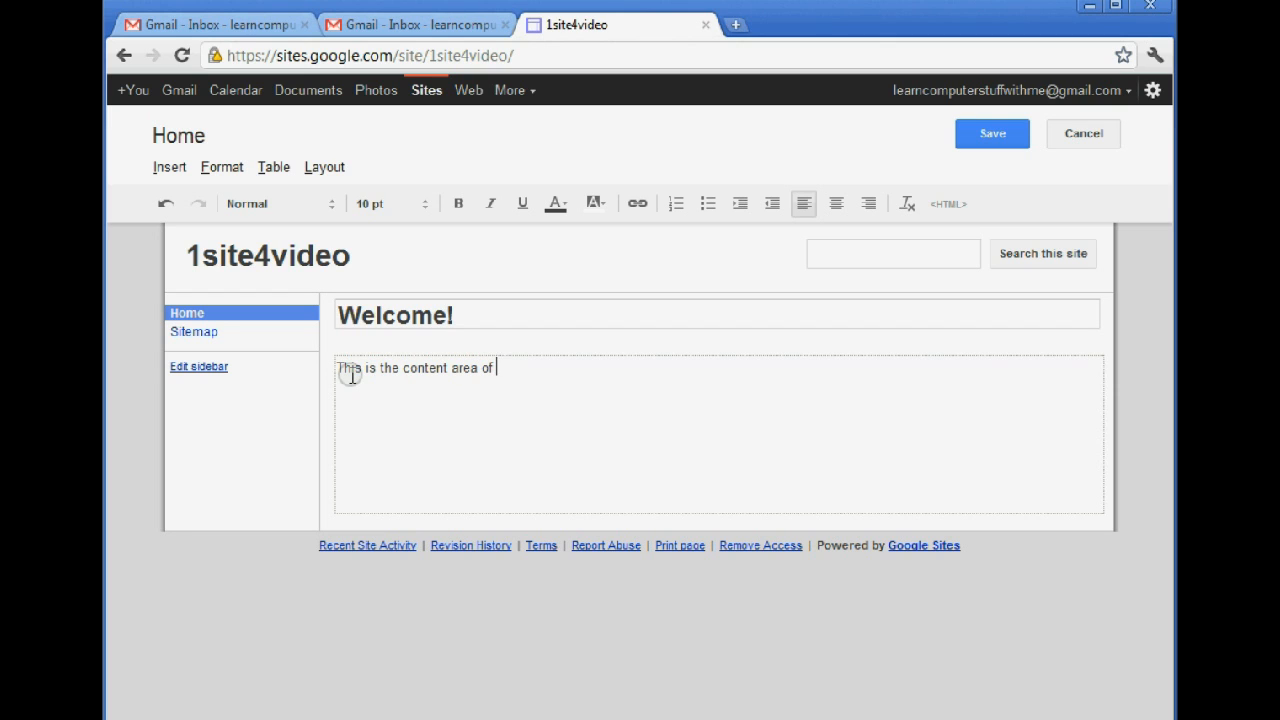
type("the page")
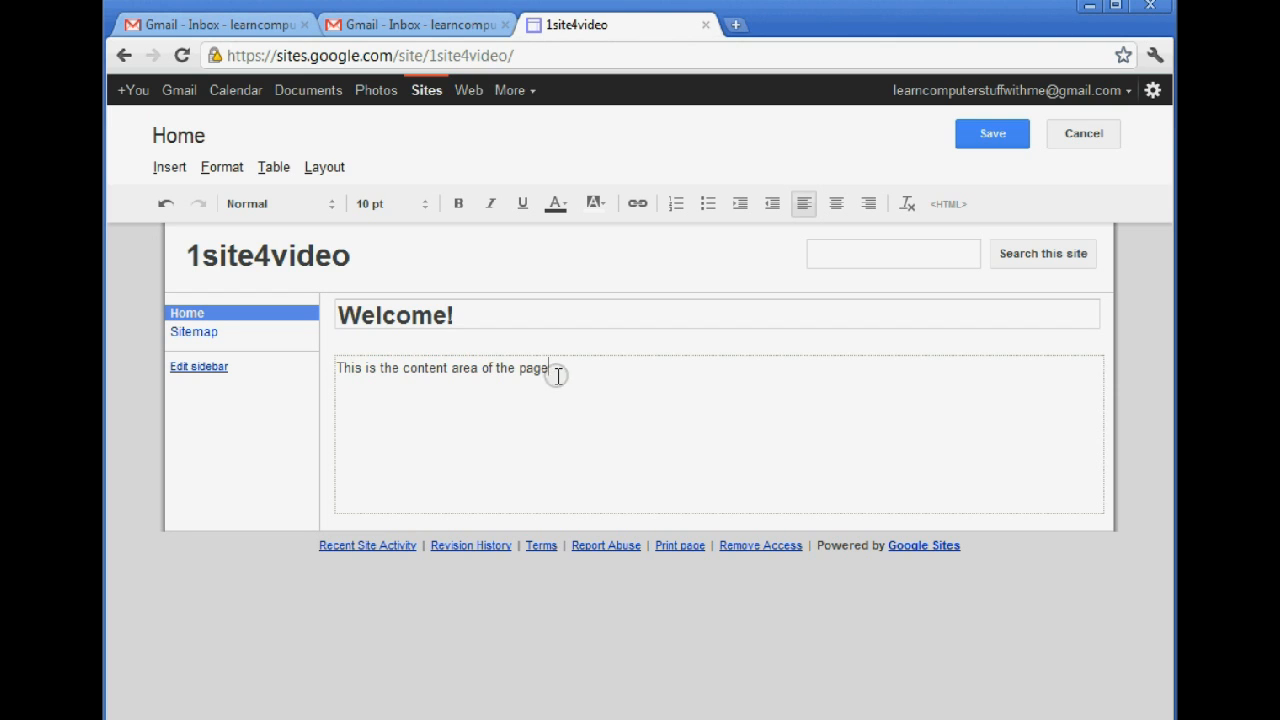
mouse_move(562, 374)
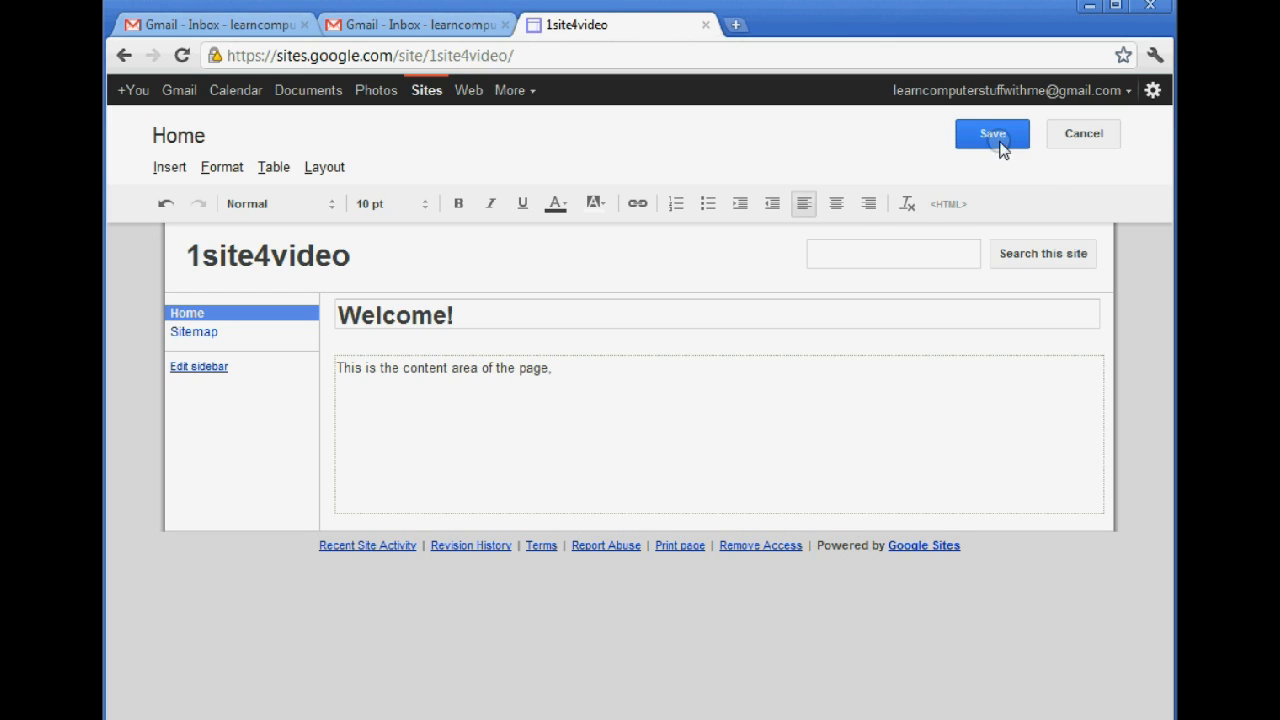
left_click(991, 133)
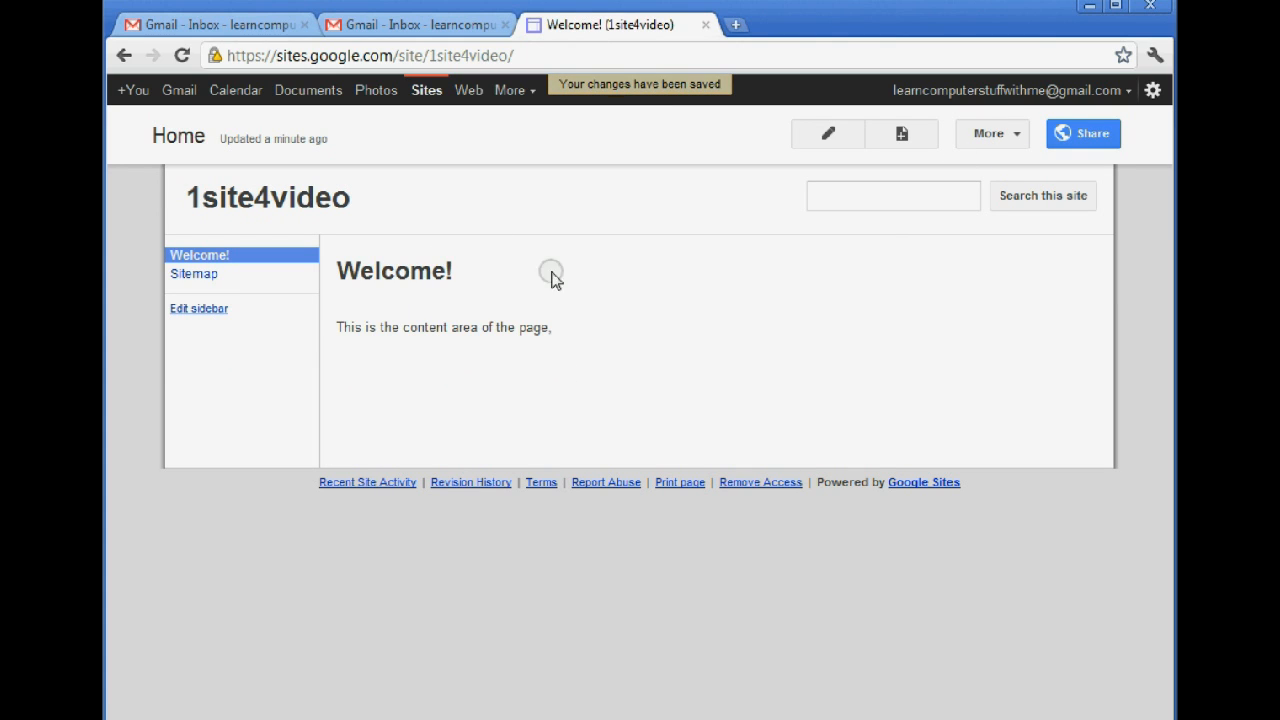
mouse_move(420, 358)
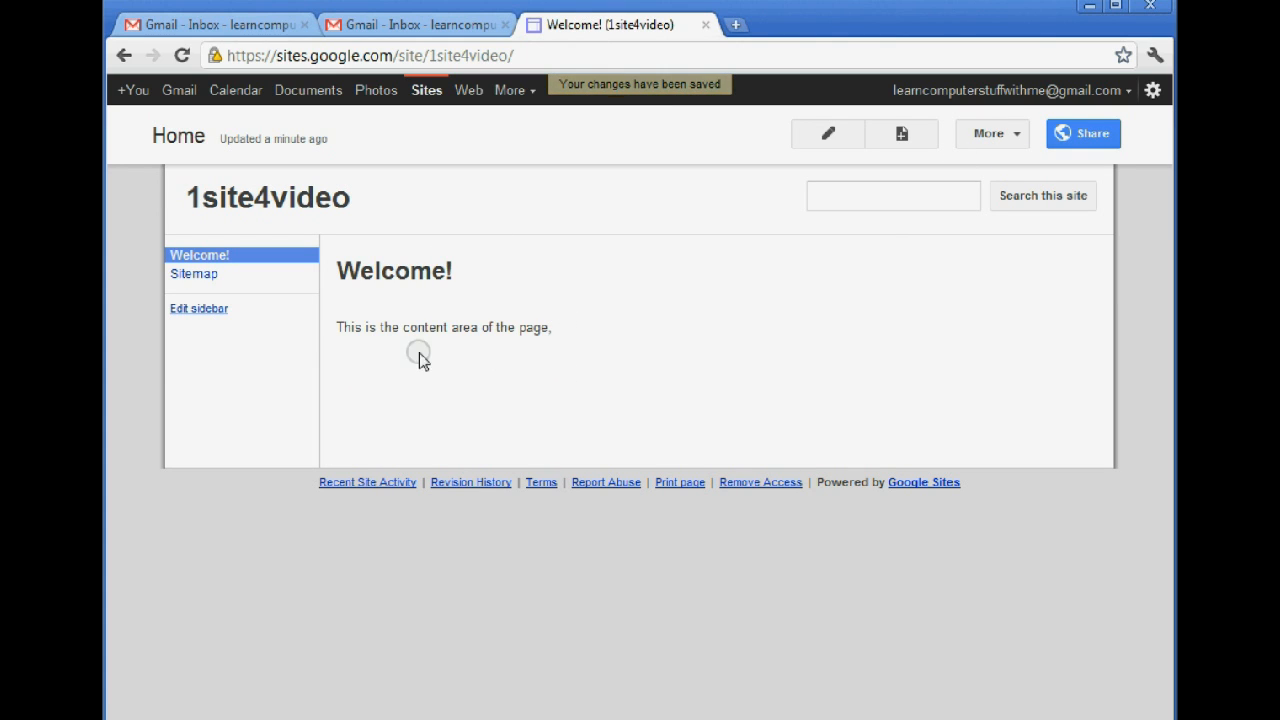
mouse_move(615, 290)
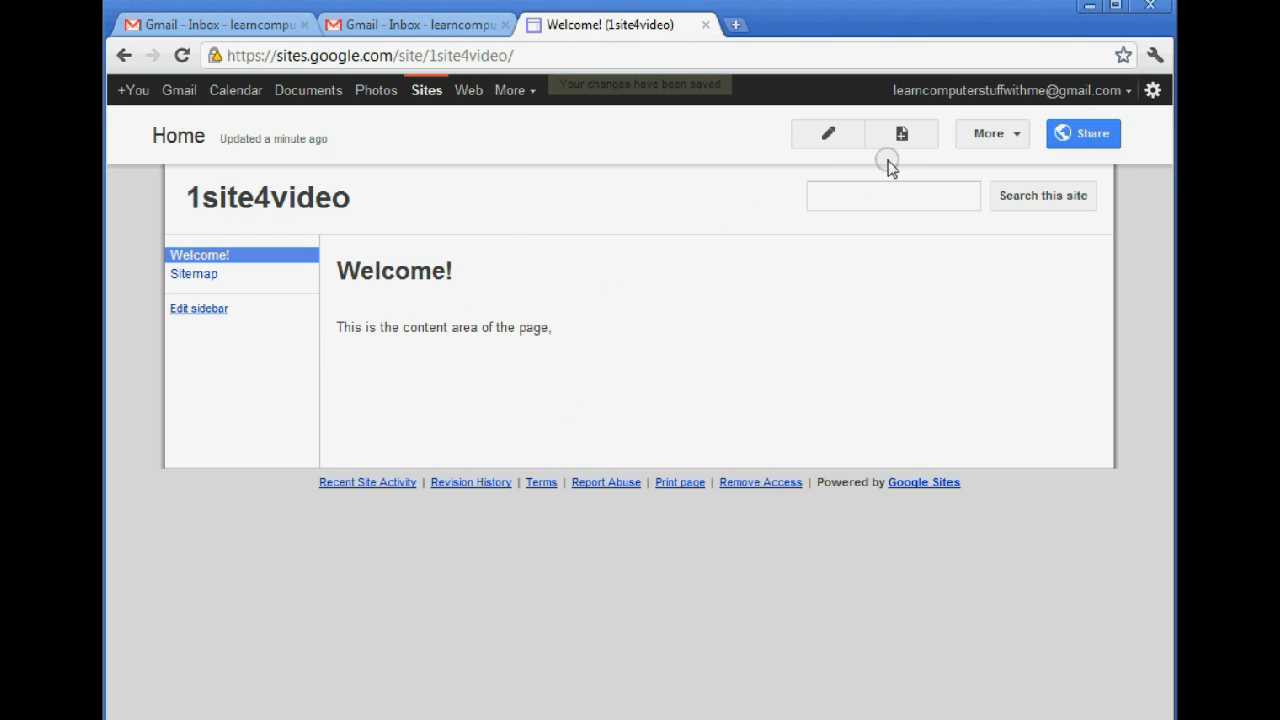
Create a new page named 'page 2' at the top level of the site.
left_click(900, 133)
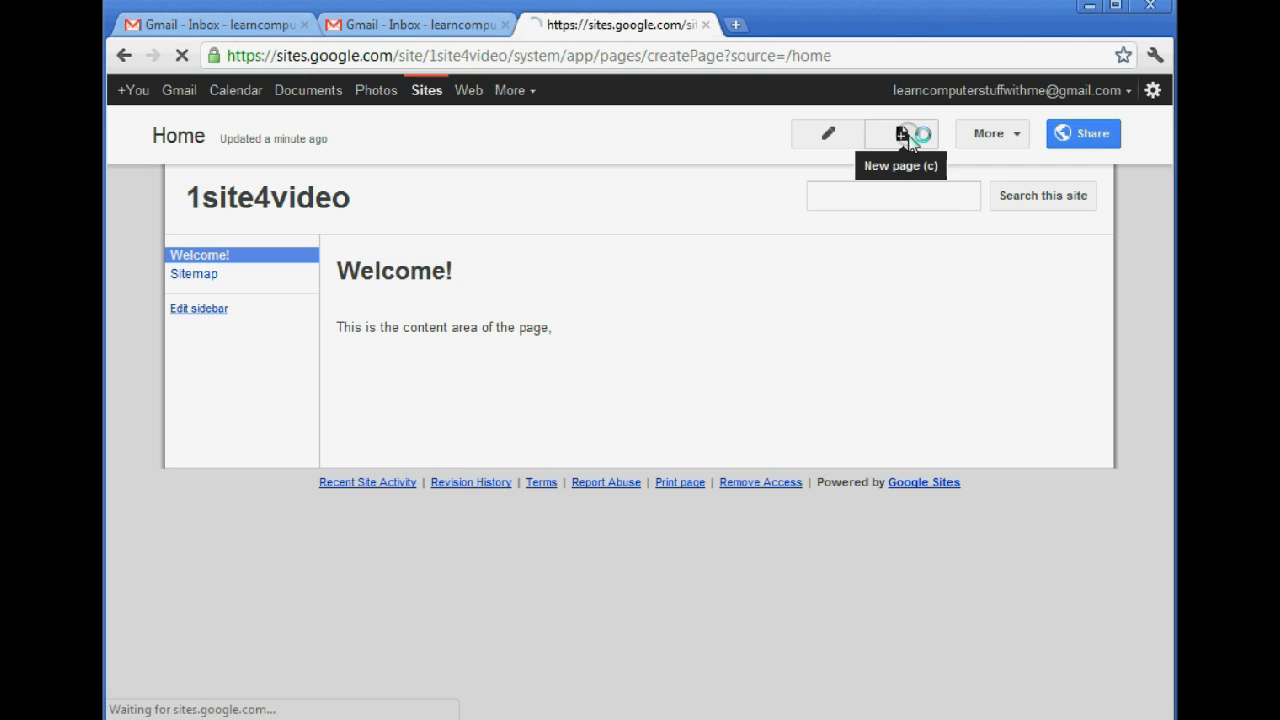
left_click(899, 133)
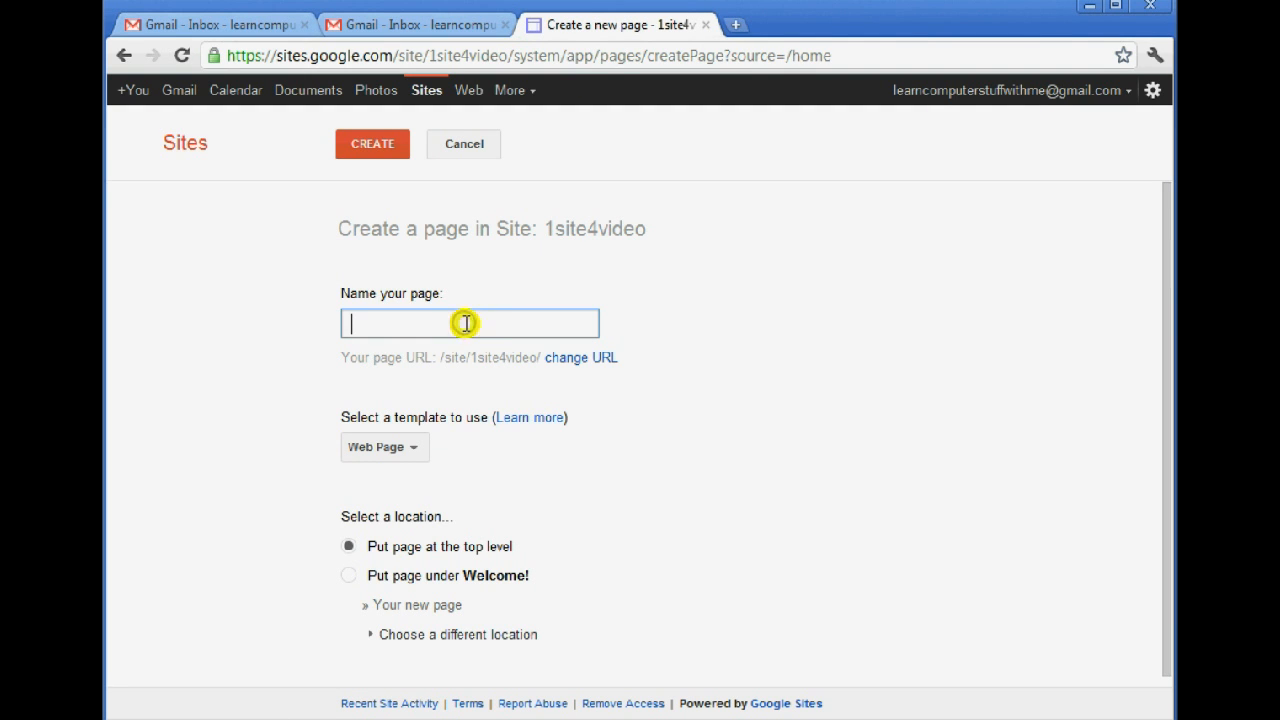
type("page")
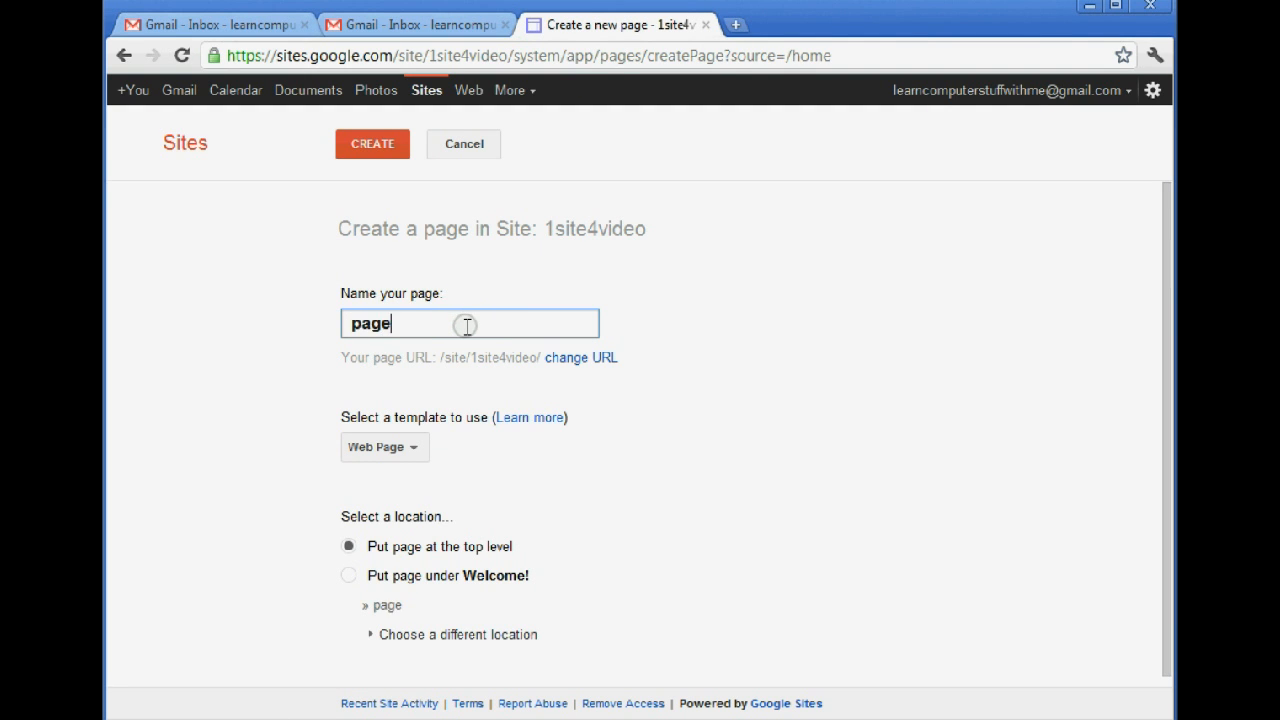
type("2")
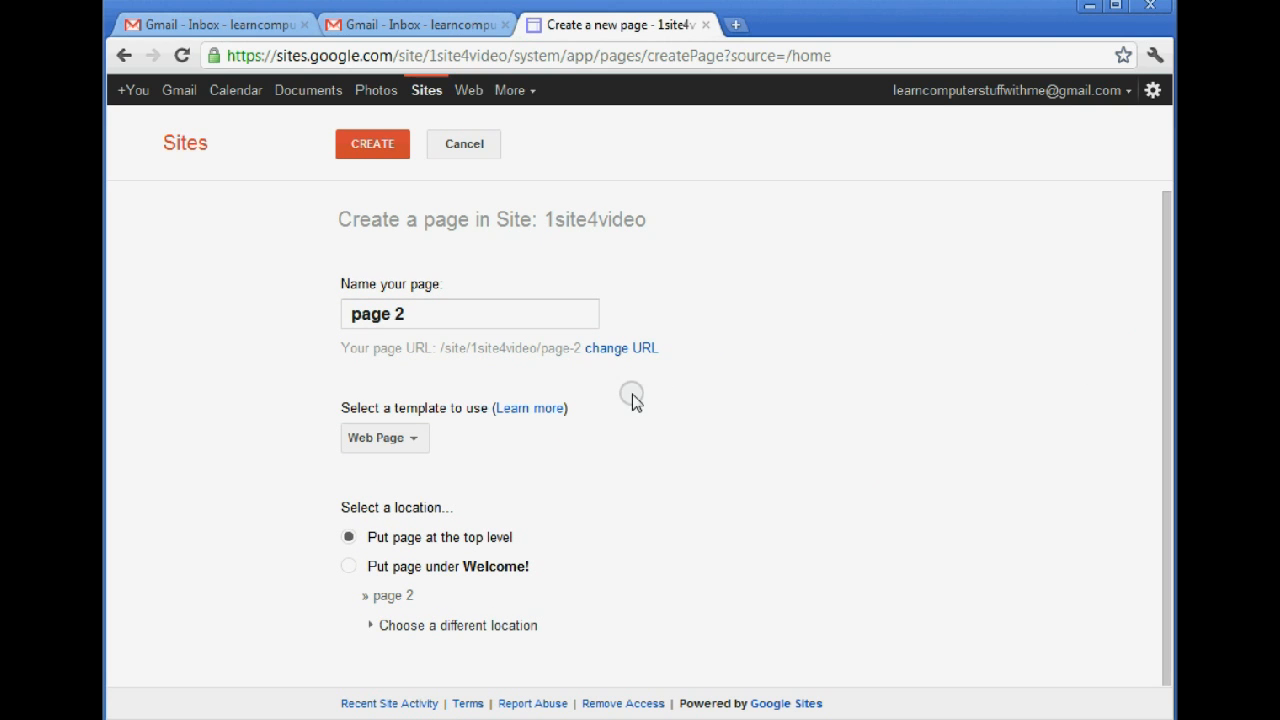
mouse_move(385, 552)
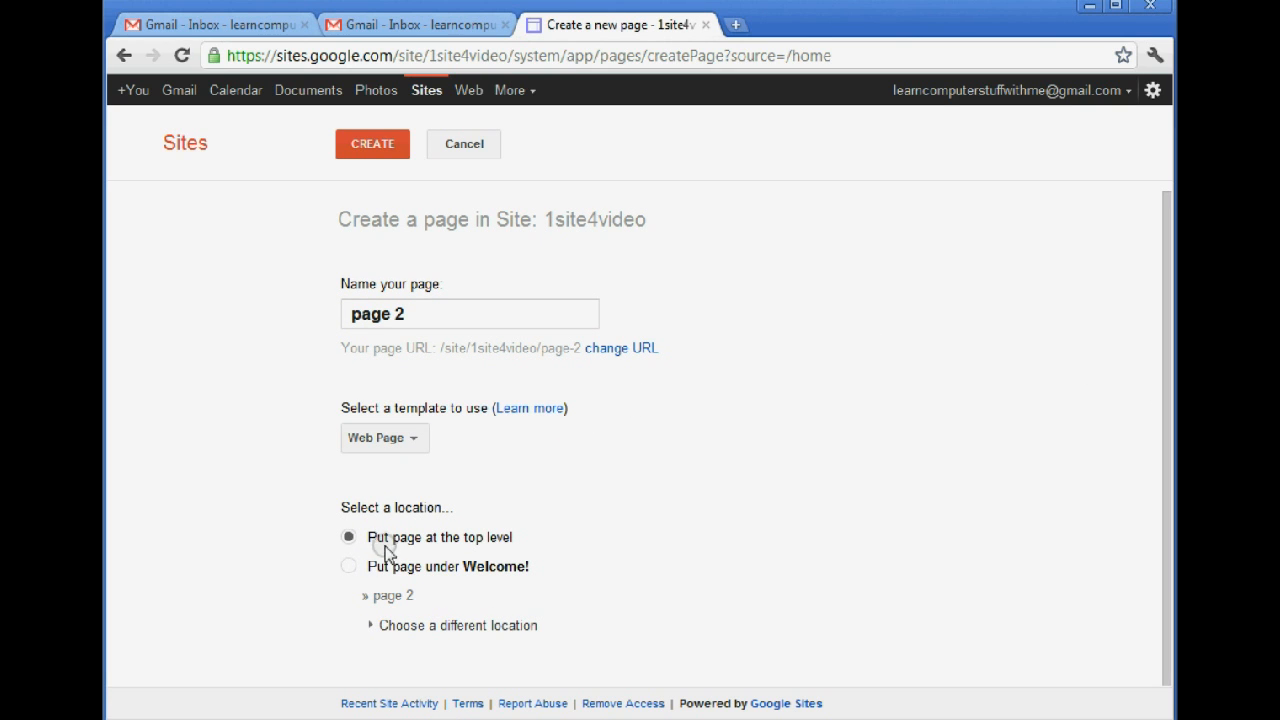
left_click(372, 144)
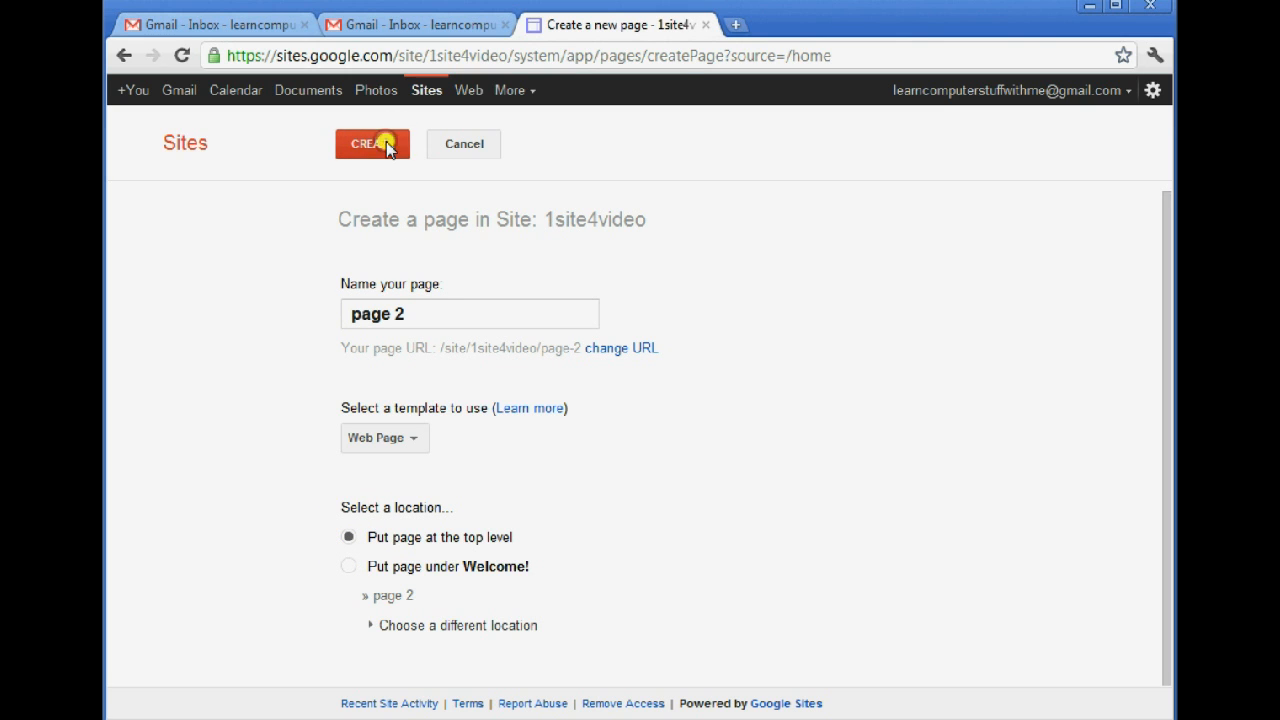
left_click(372, 143)
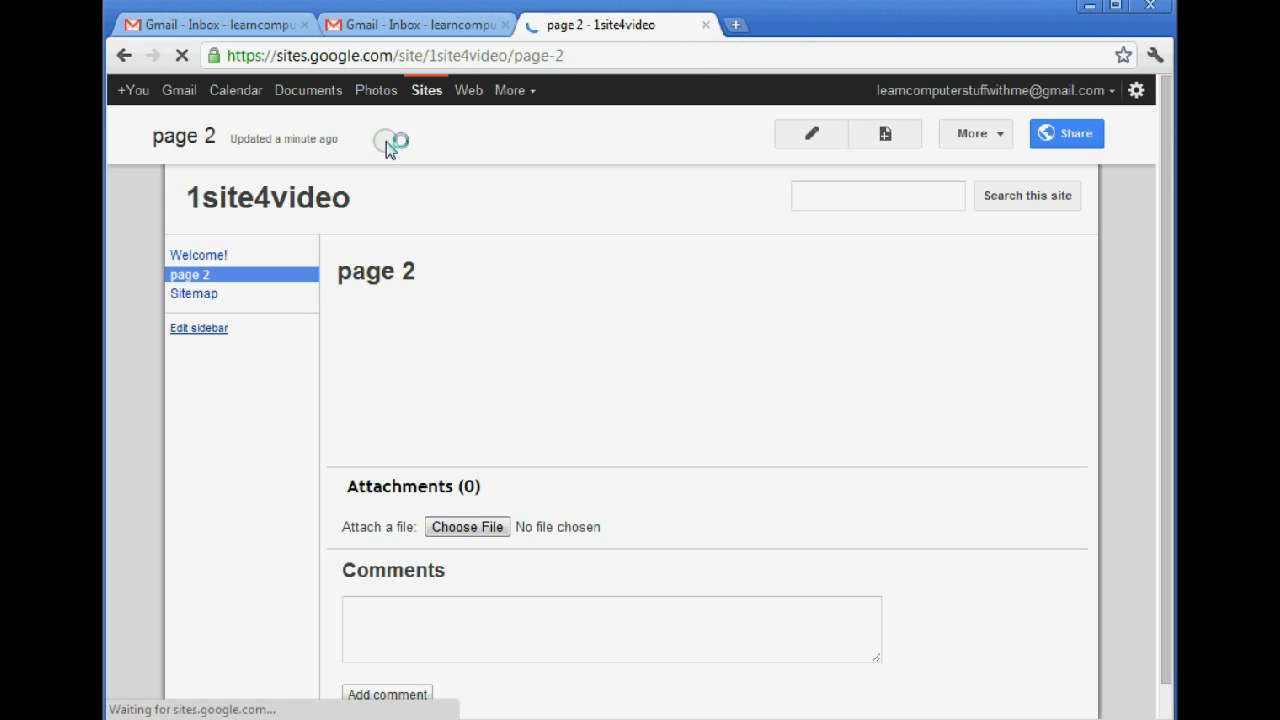
Edit page 2, enter 'This is the content area of the site.' and save.
left_click(810, 133)
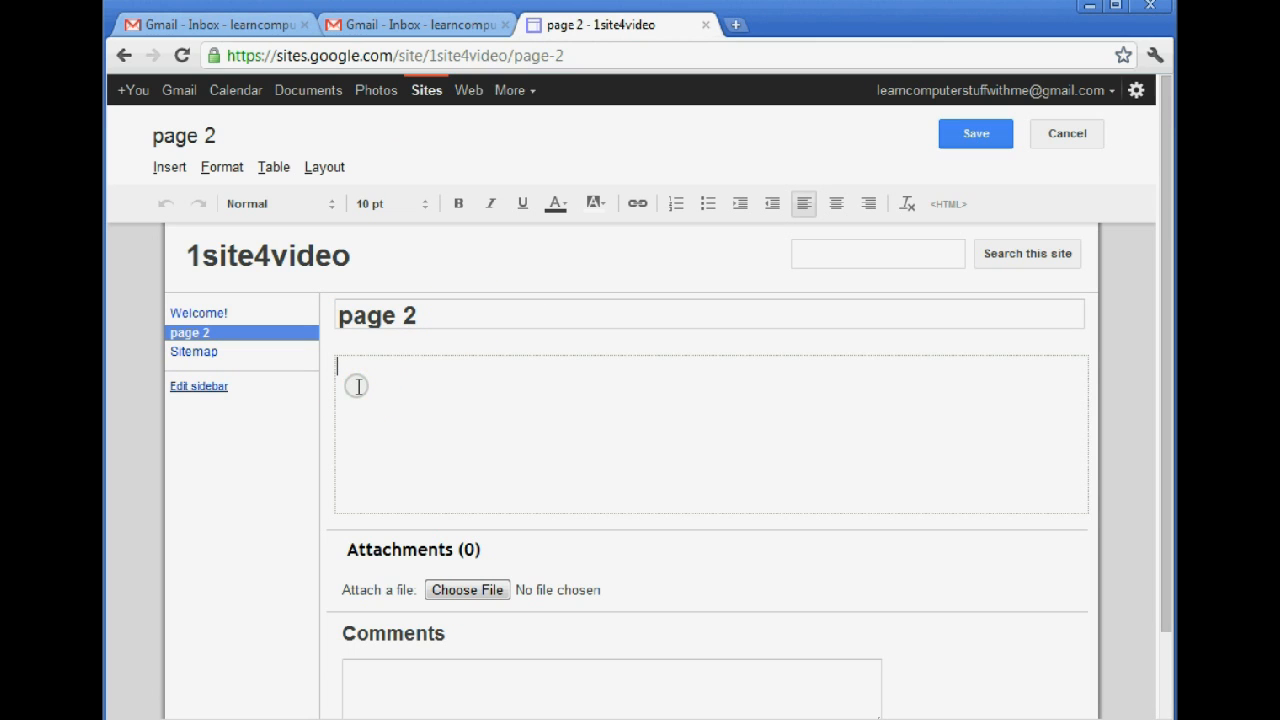
type("This is the co")
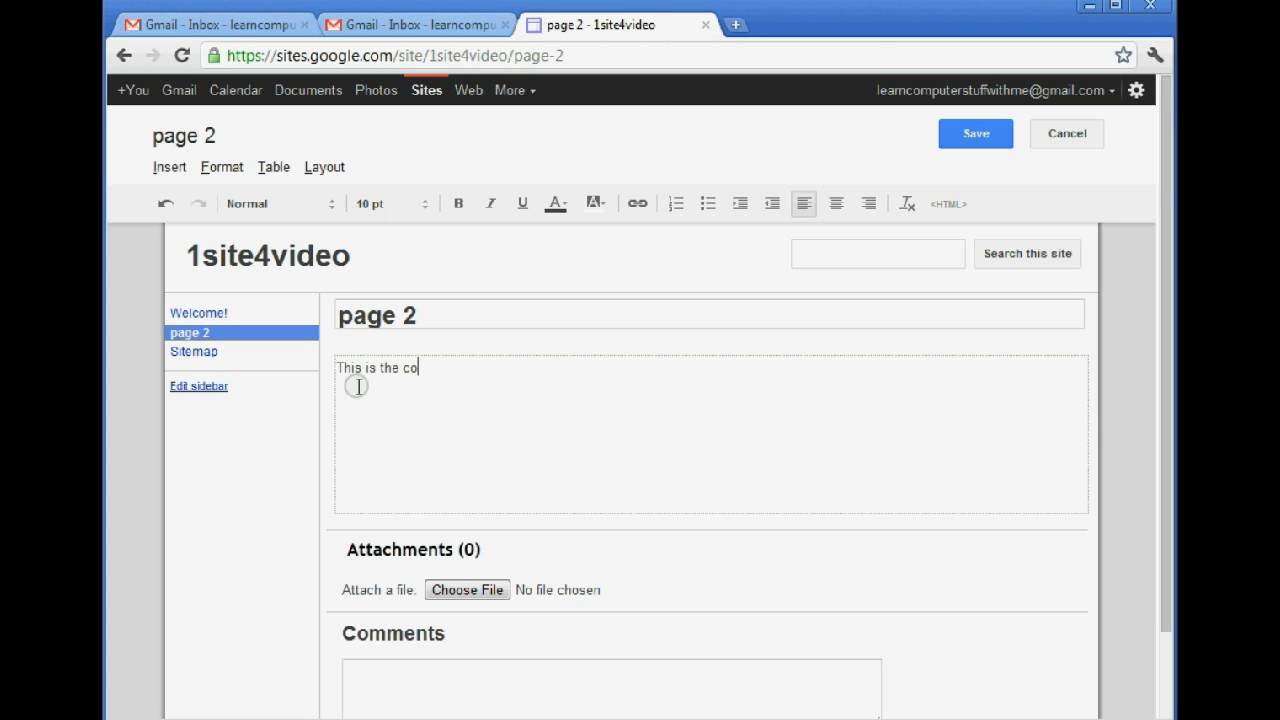
type("nte")
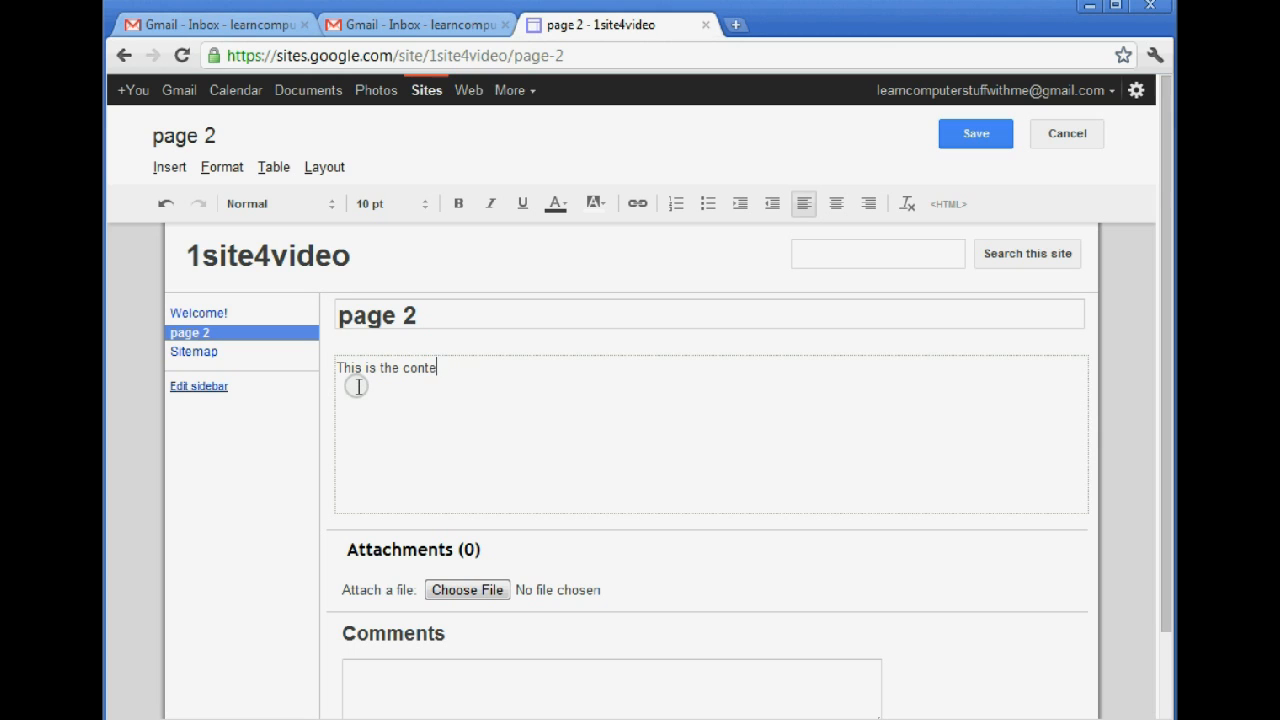
type("nt area of the si")
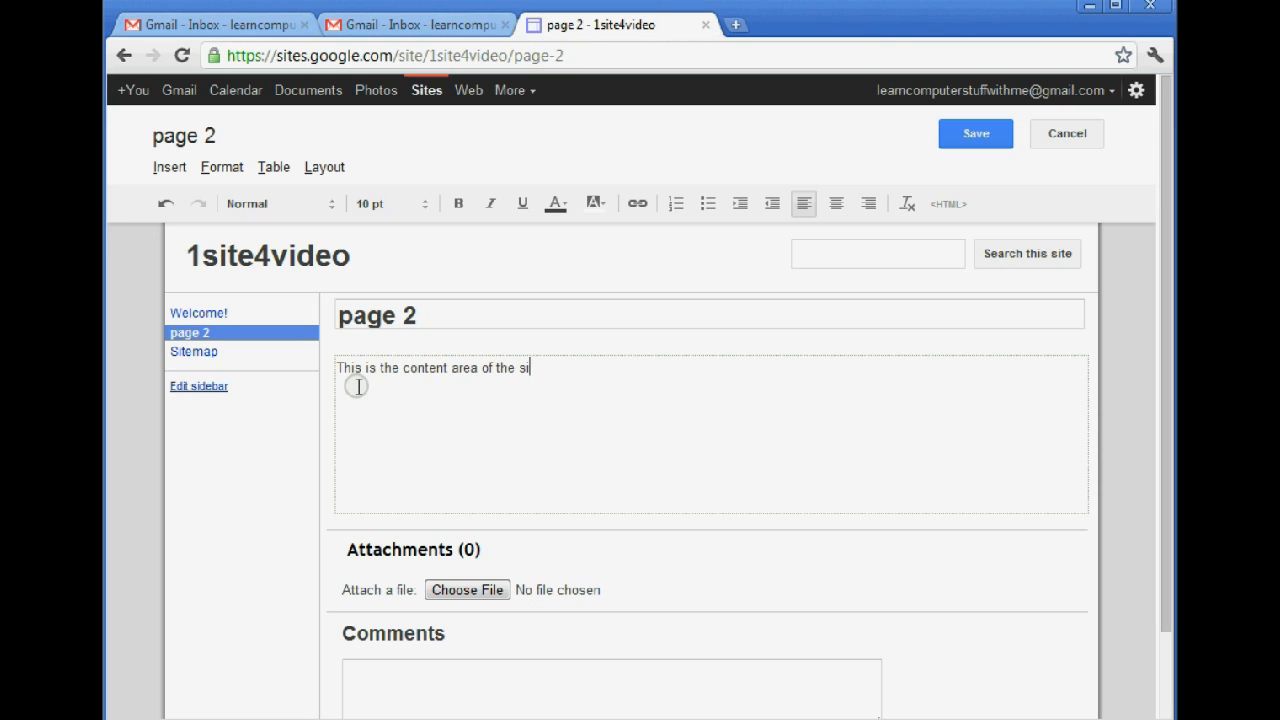
type("te.")
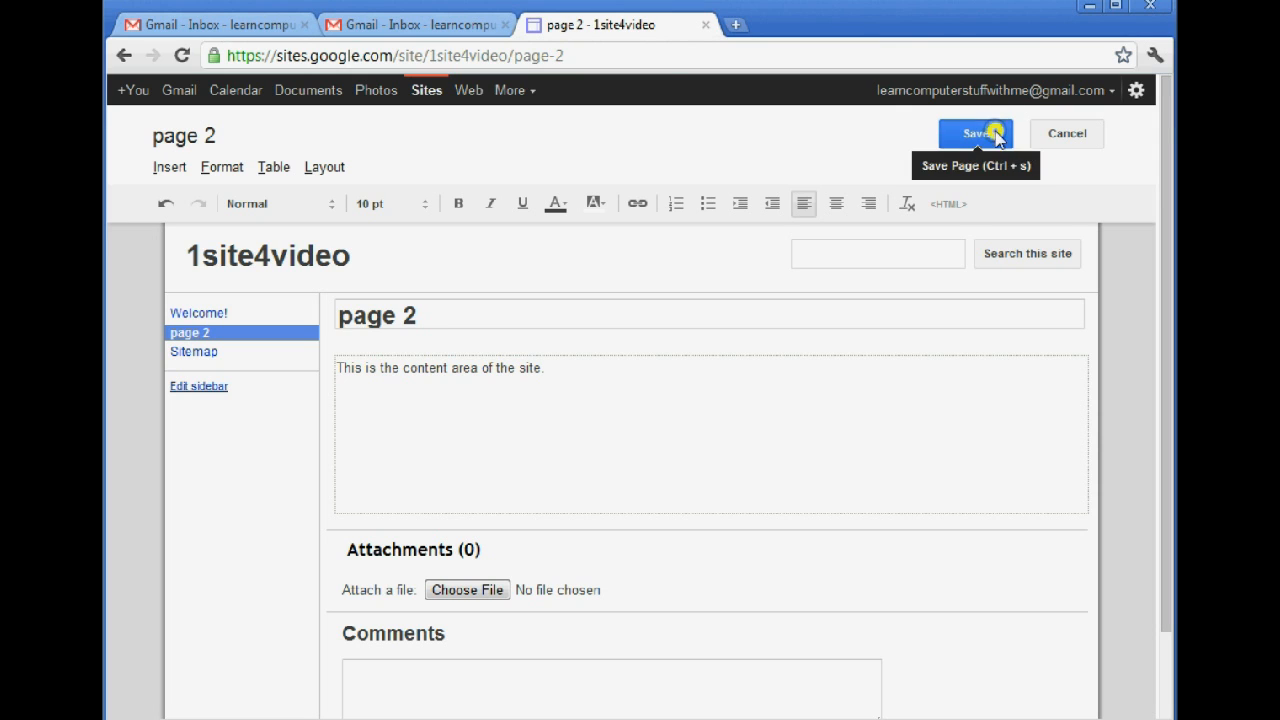
left_click(975, 133)
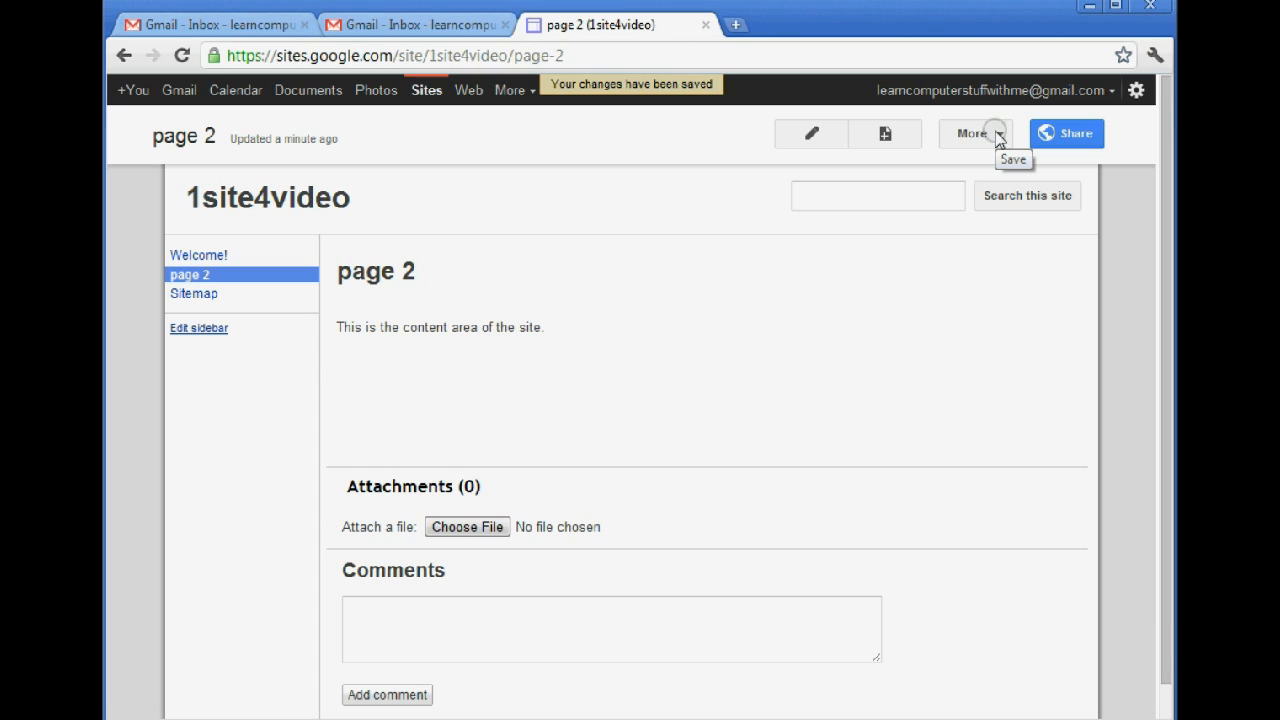
mouse_move(571, 328)
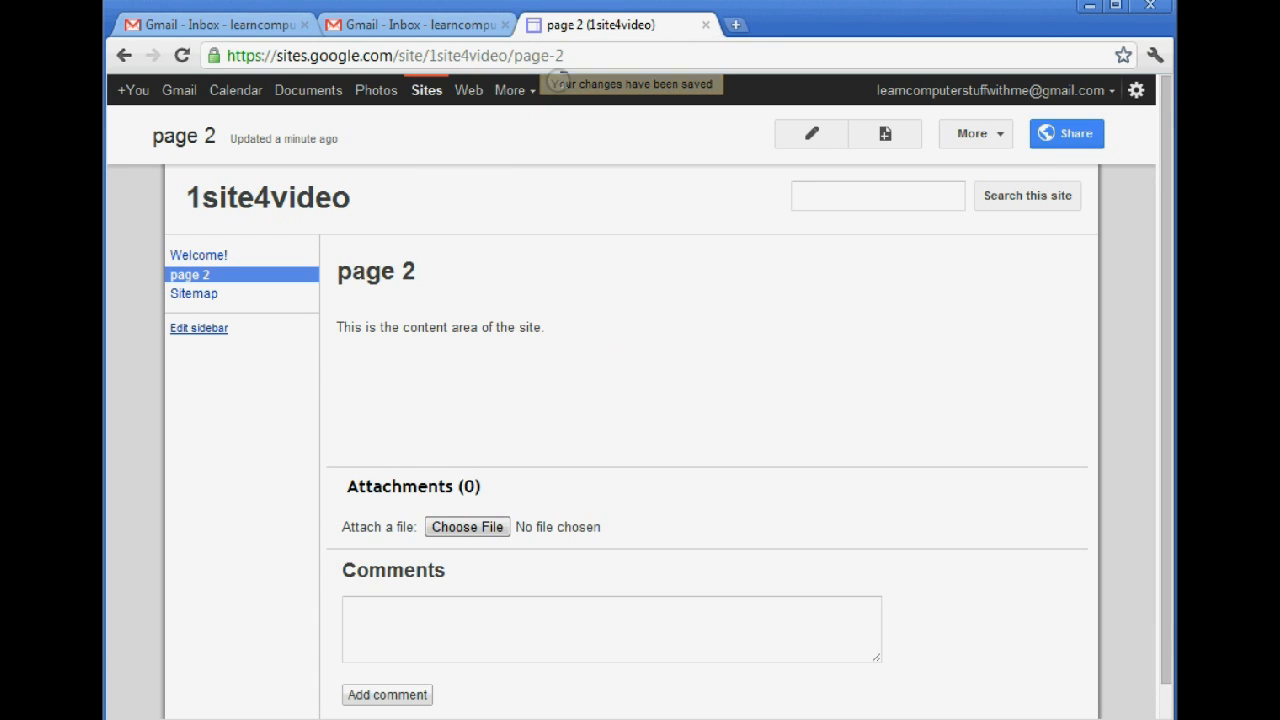
mouse_move(382, 135)
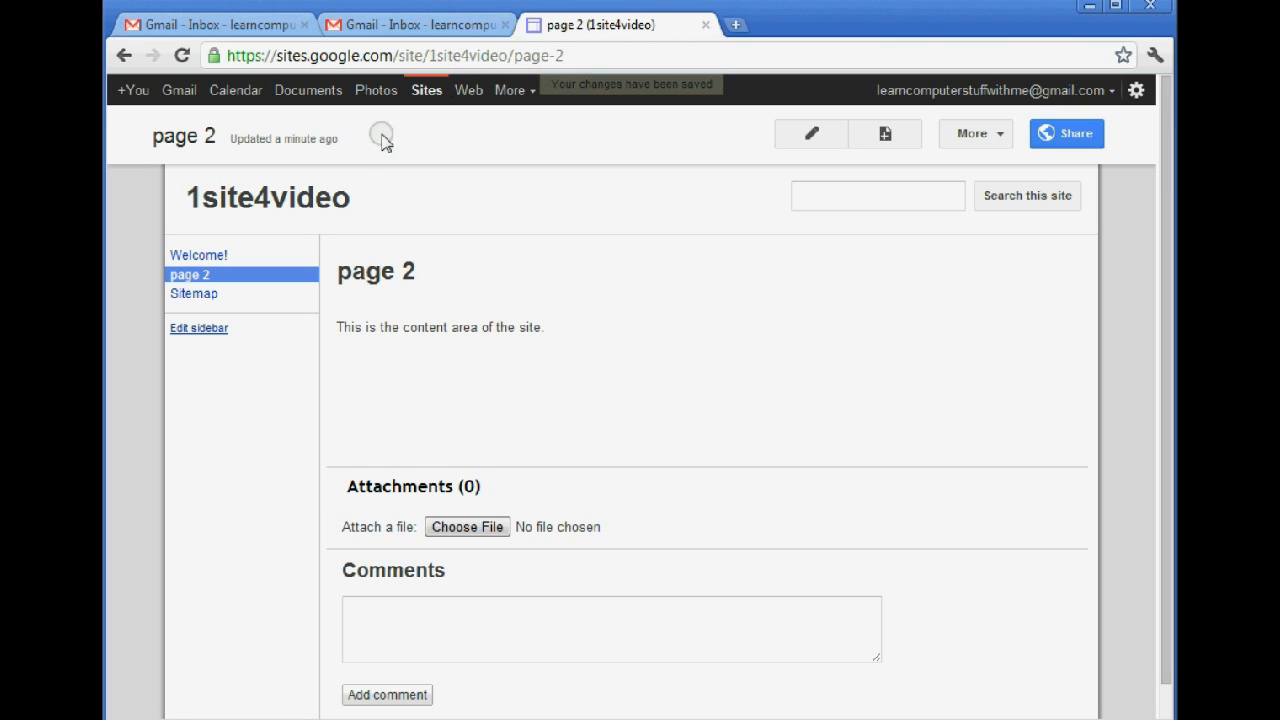
Return to the Welcome! page from the sidebar and select the site URL in the address bar.
left_click(198, 255)
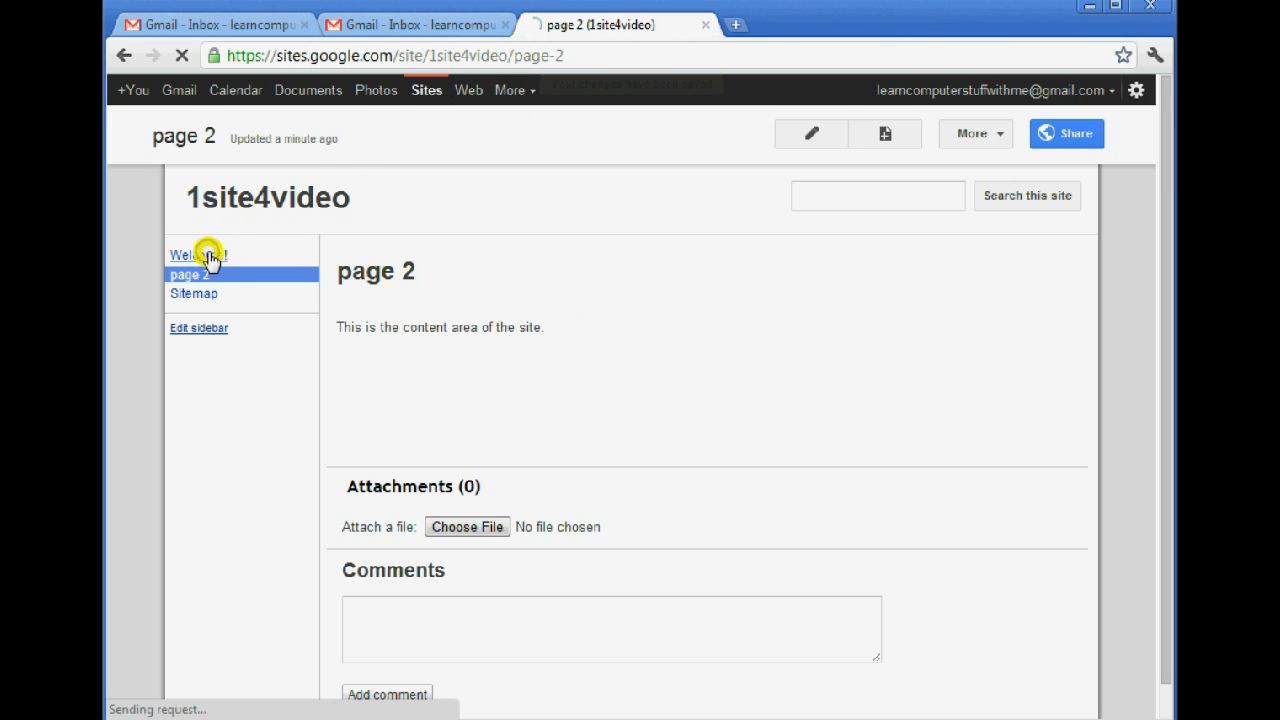
left_click(197, 255)
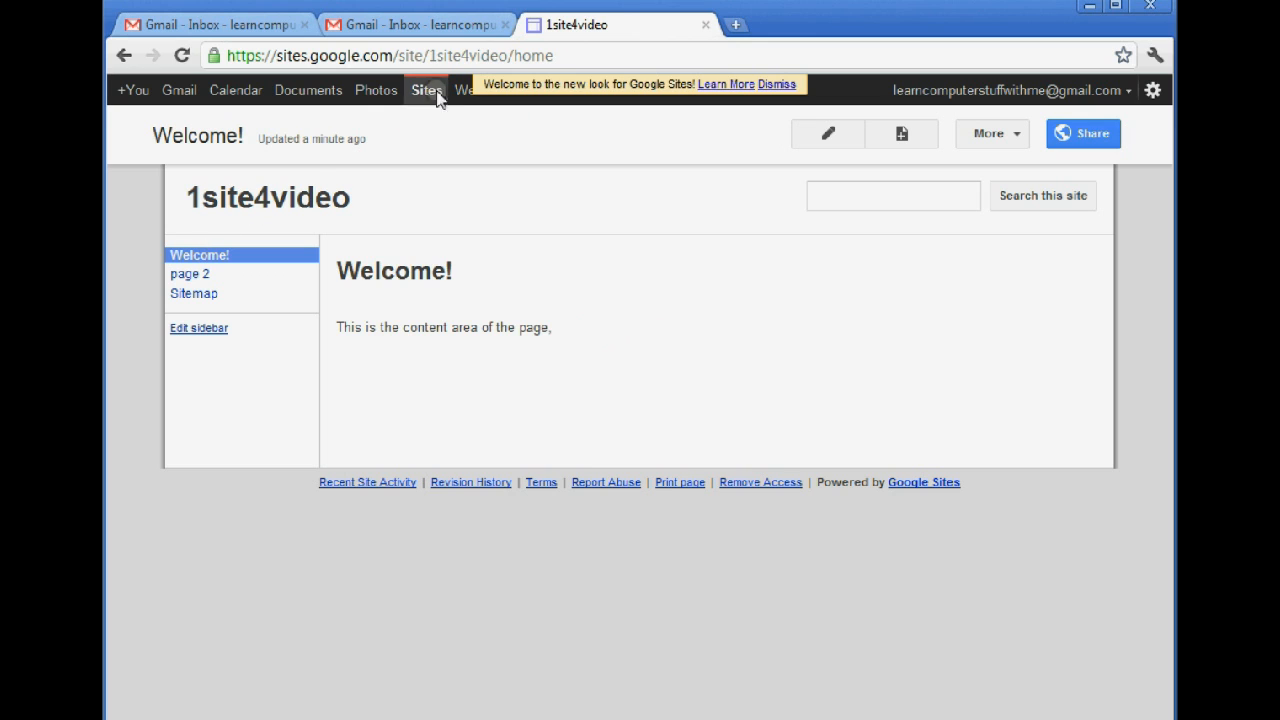
left_click(400, 55)
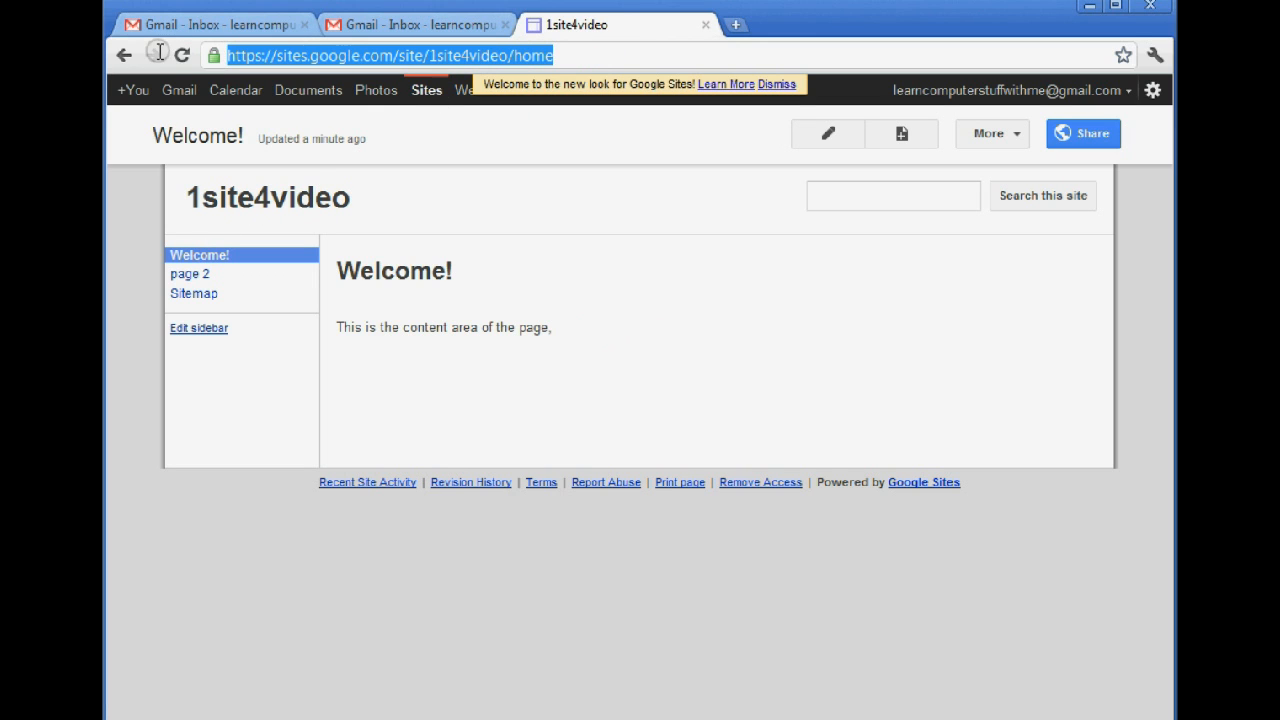
mouse_move(156, 55)
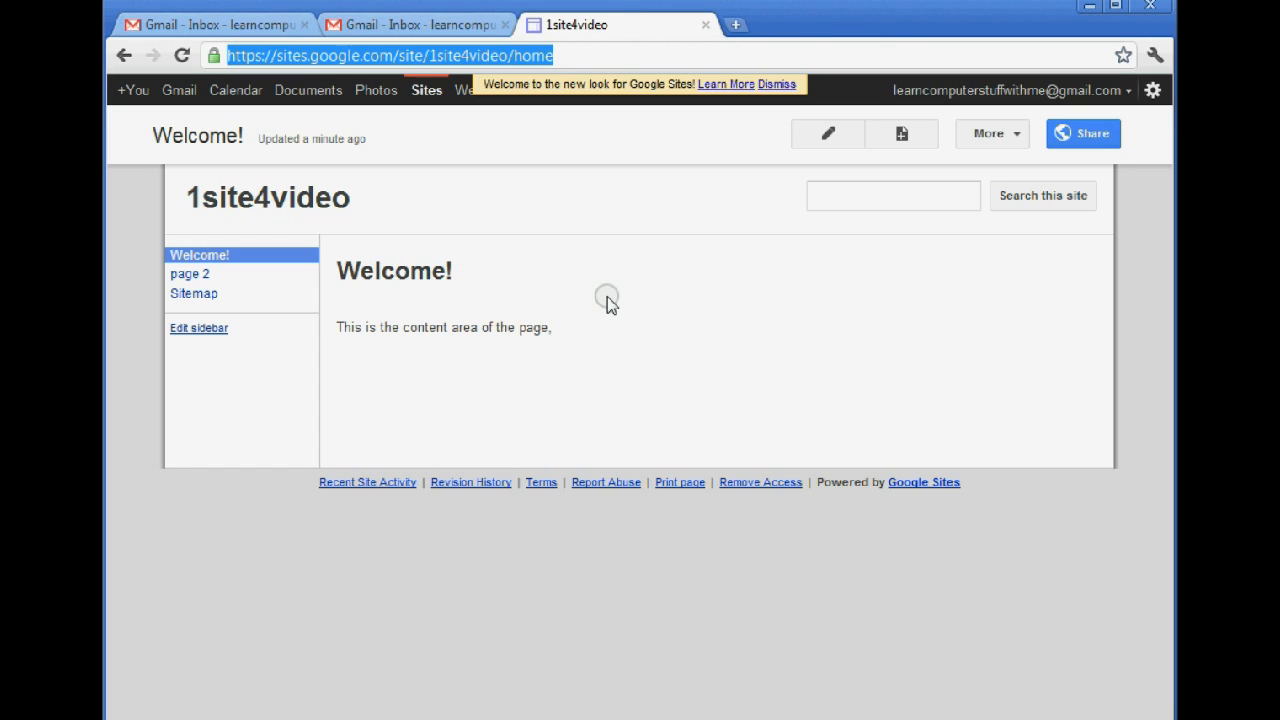
mouse_move(1013, 163)
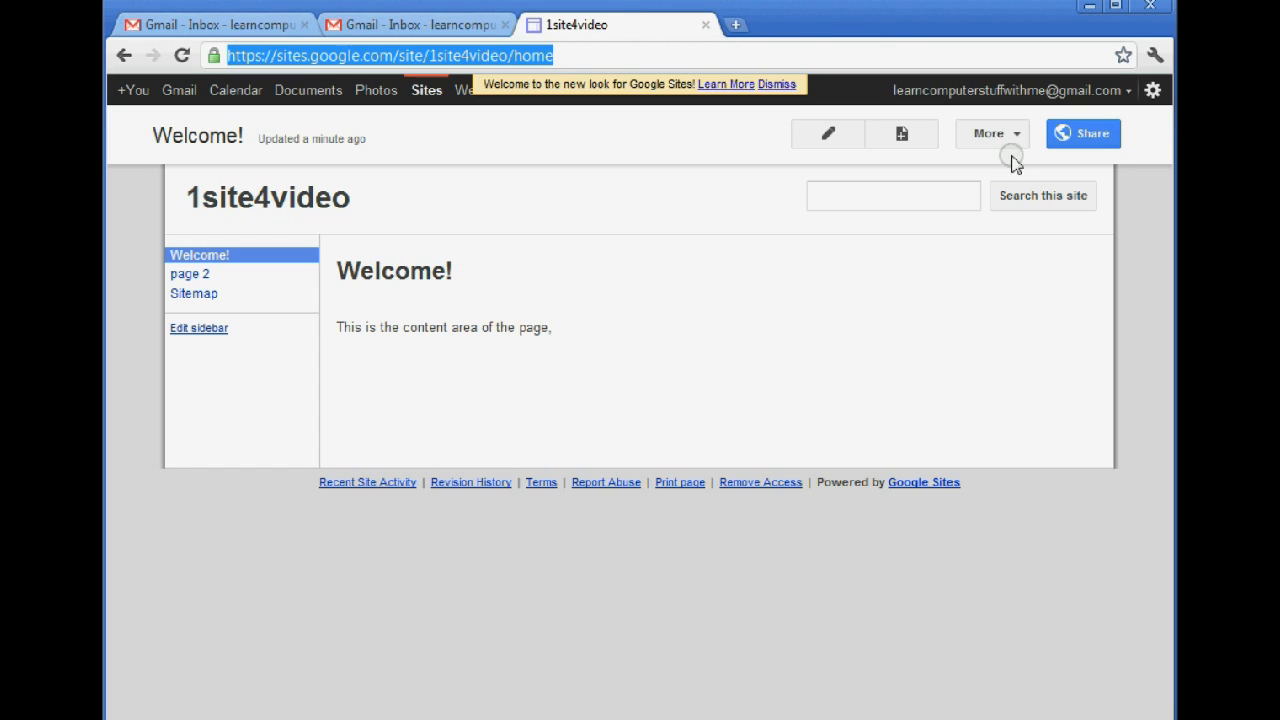